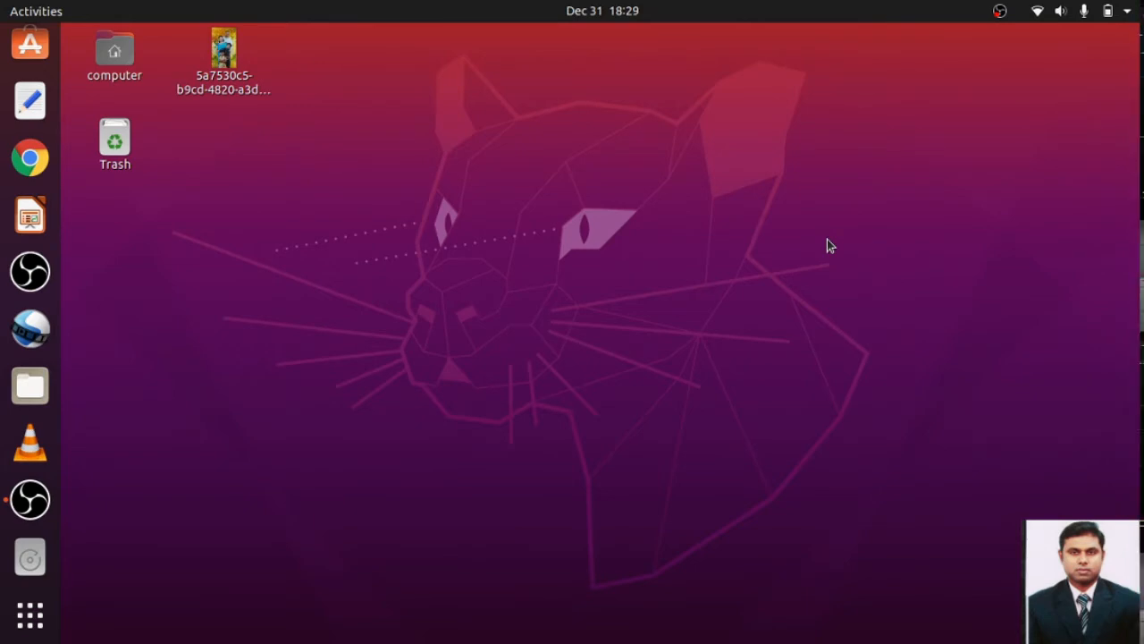
pyautogui.moveTo(124, 497)
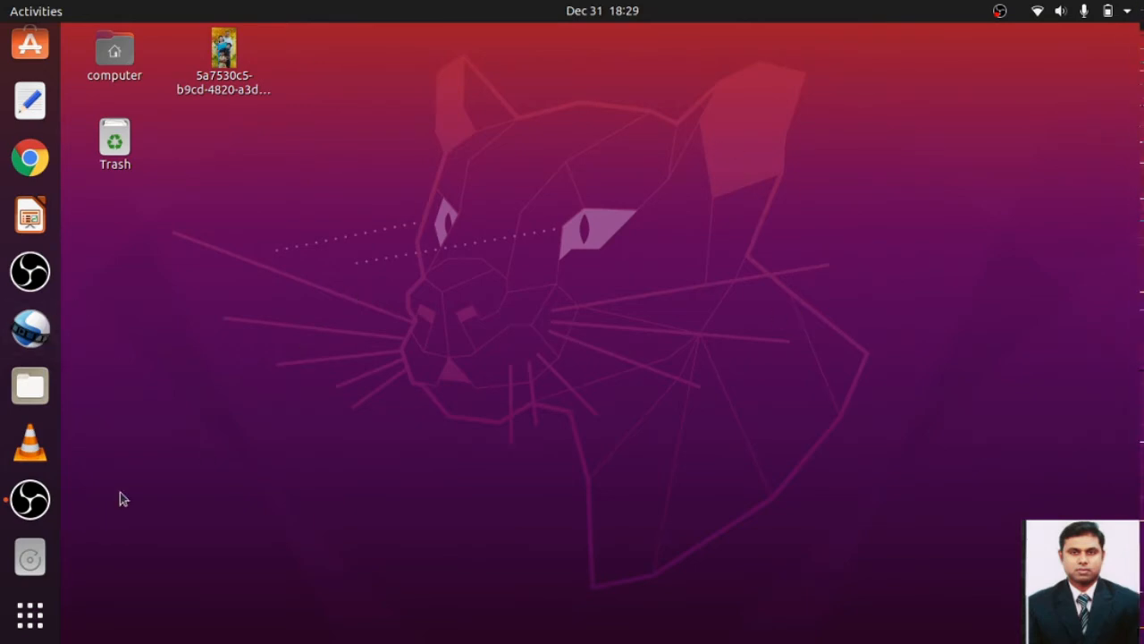
pyautogui.moveTo(75, 389)
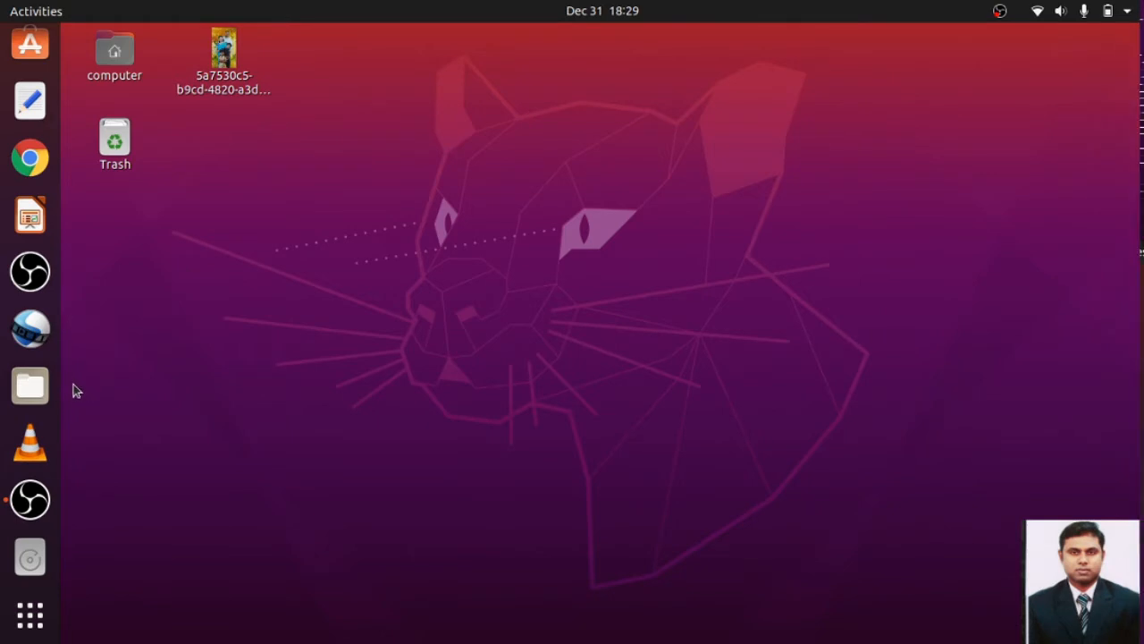
pyautogui.moveTo(96, 590)
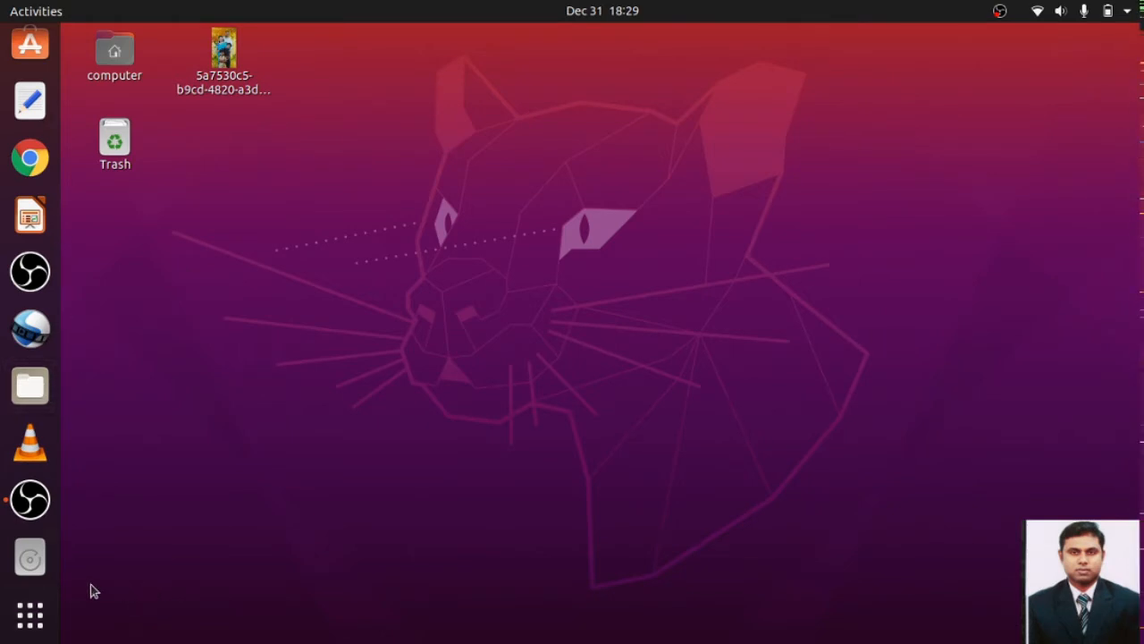
pyautogui.moveTo(28, 619)
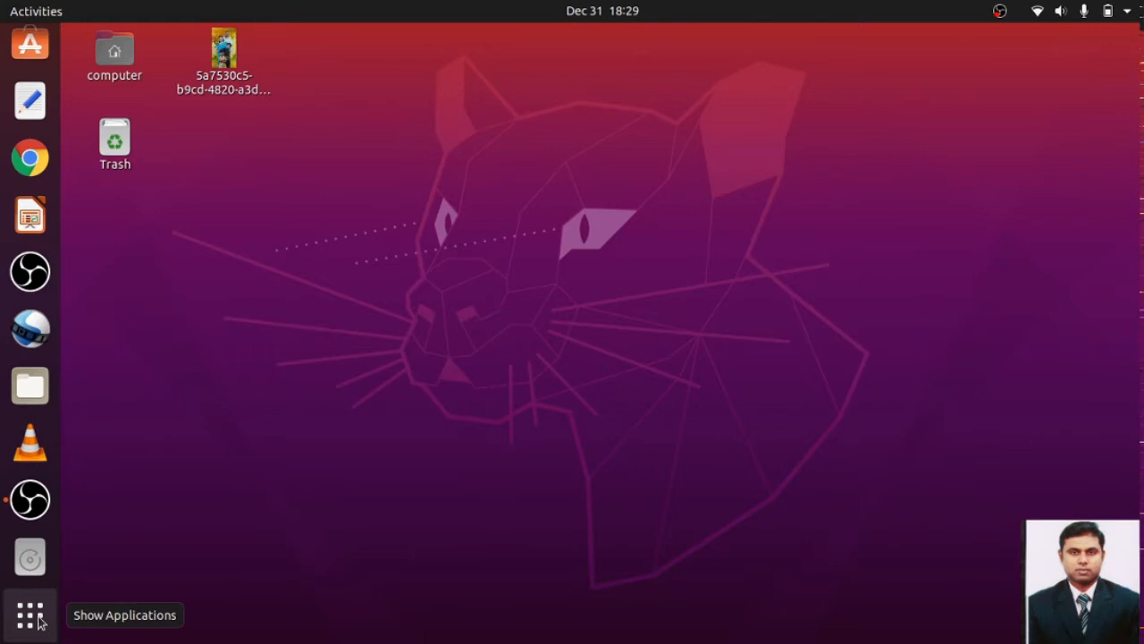
# Search 'terminal' from Show Applications and launch a Terminal window with a ready prompt
pyautogui.click(28, 615)
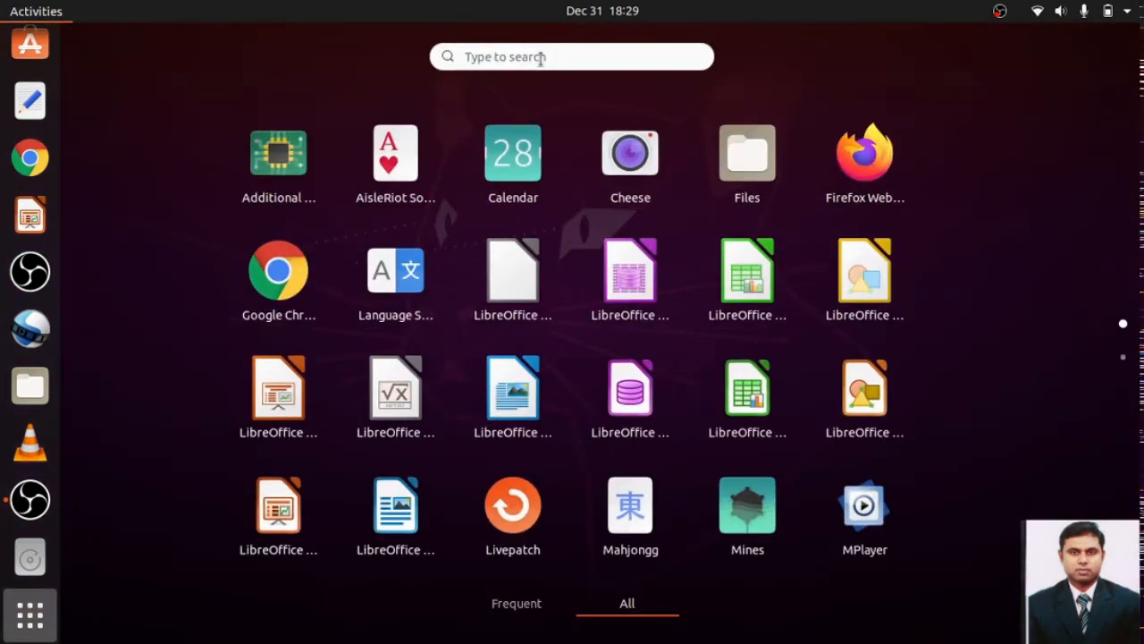
pyautogui.write('t')
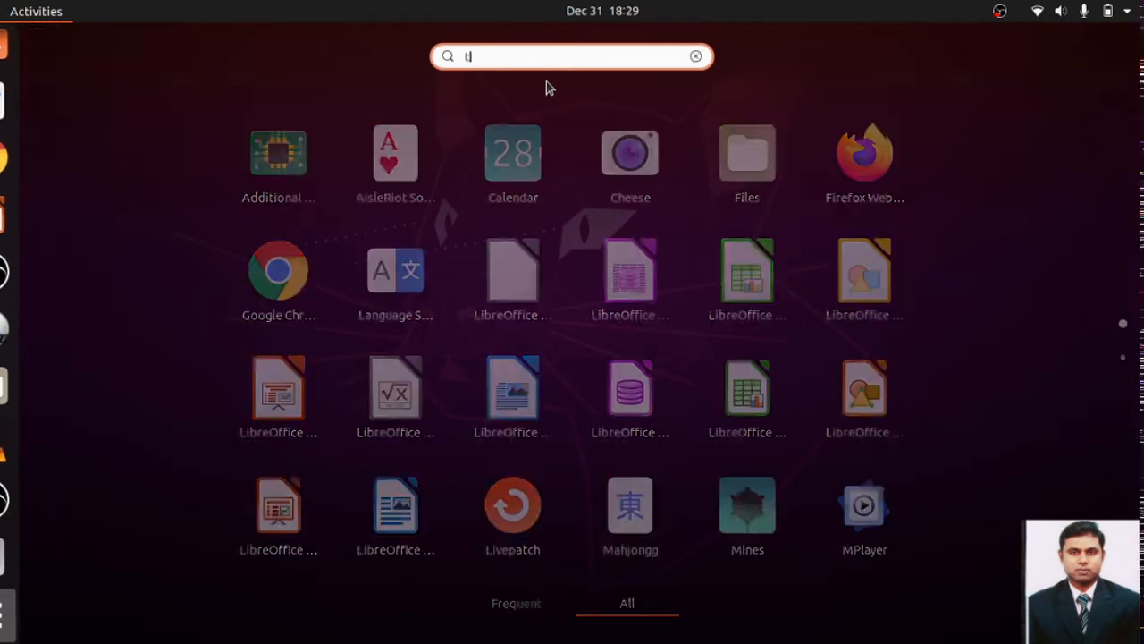
pyautogui.write('ermia')
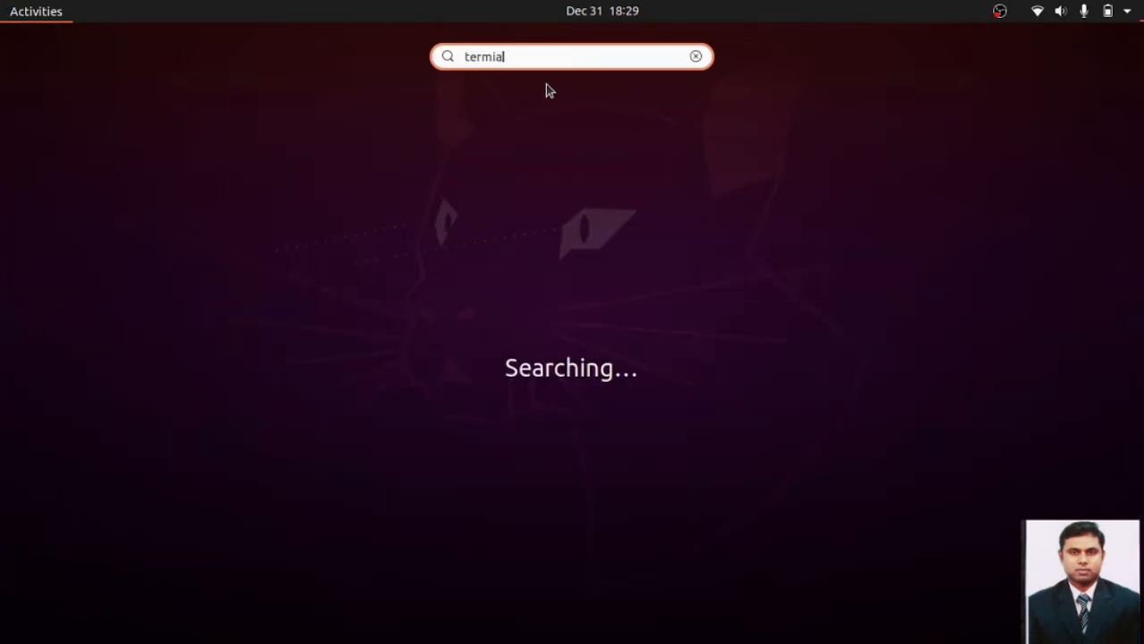
pyautogui.write('l')
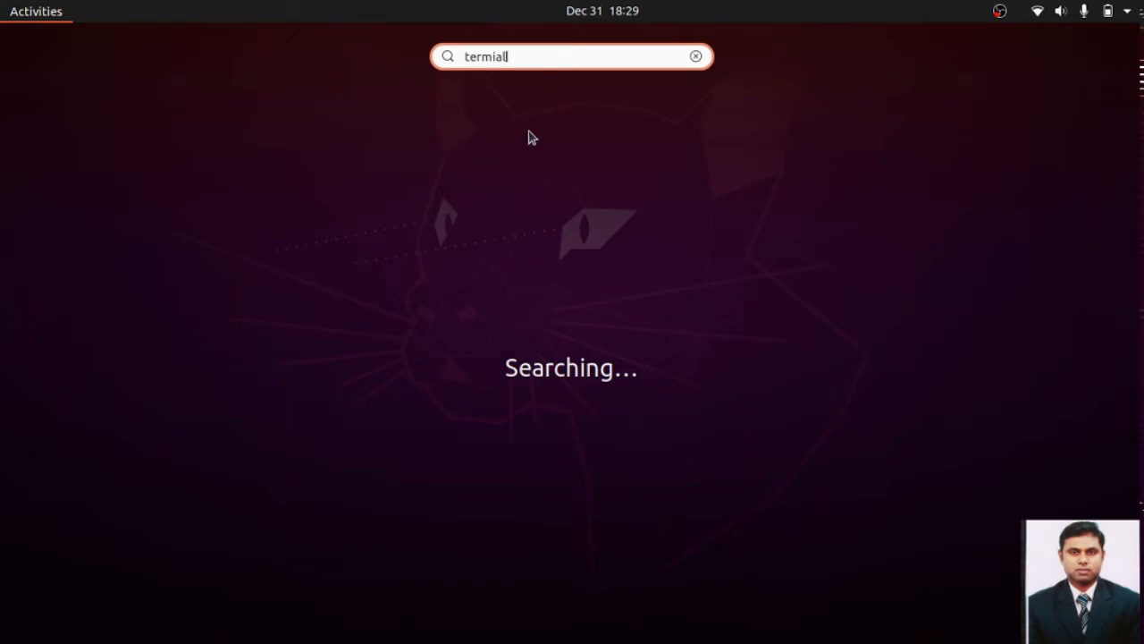
pyautogui.moveTo(548, 104)
pyautogui.write('n')
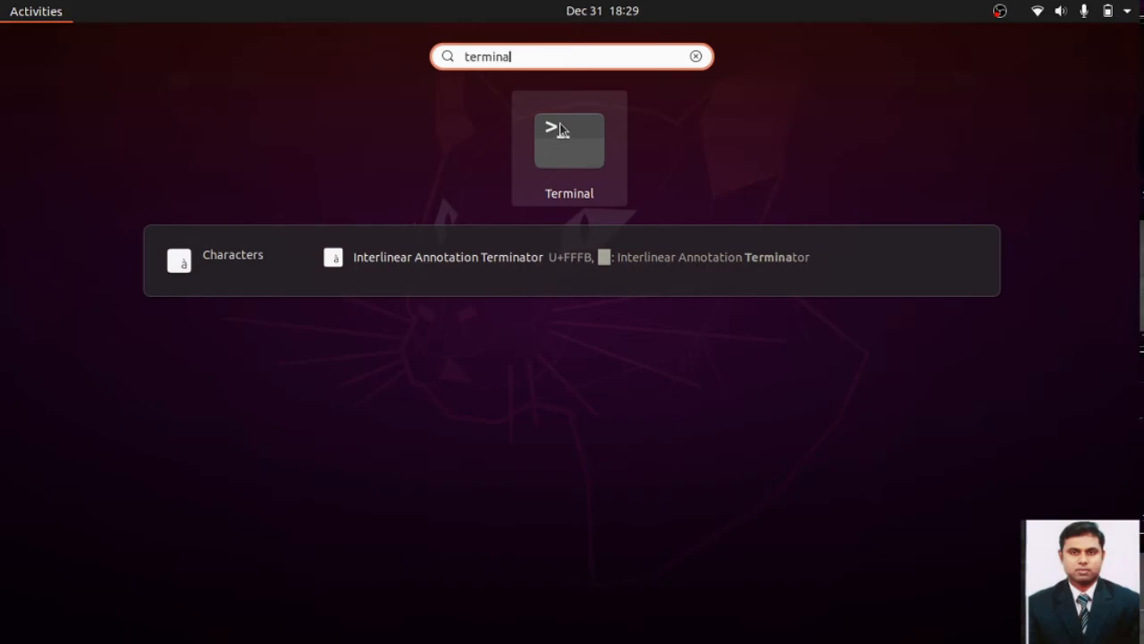
pyautogui.click(569, 140)
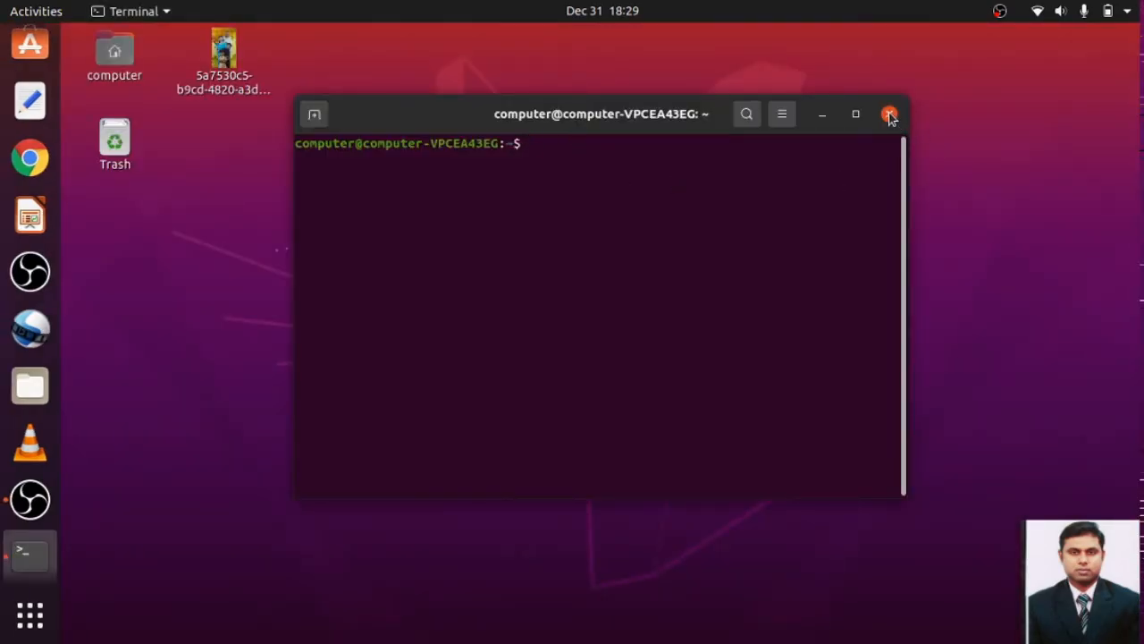
pyautogui.click(887, 115)
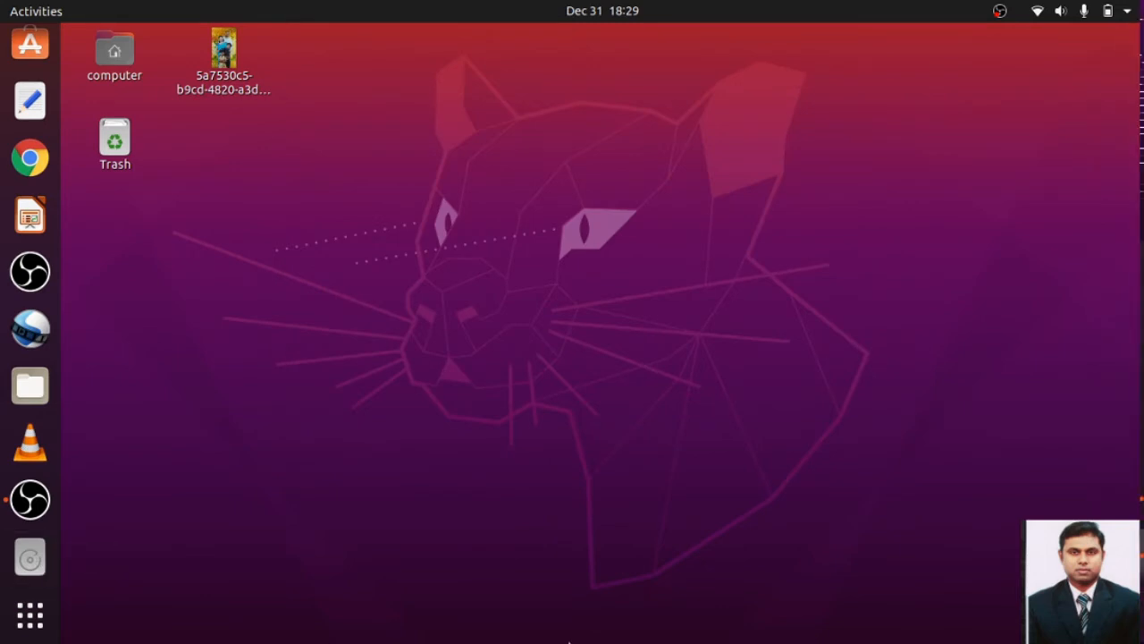
pyautogui.click(29, 554)
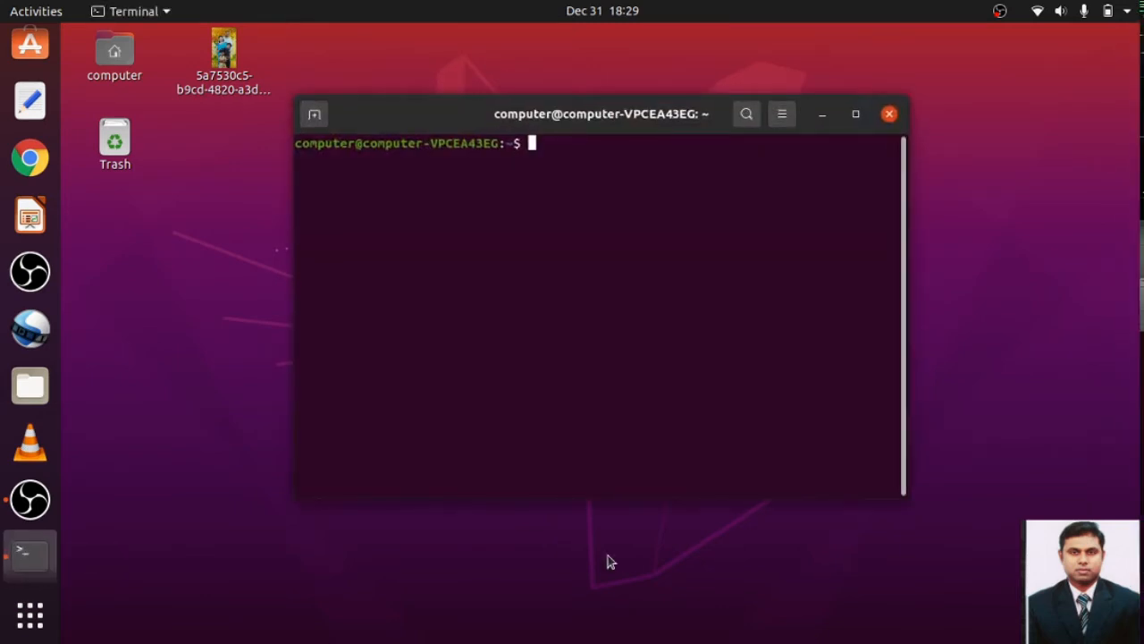
pyautogui.moveTo(626, 551)
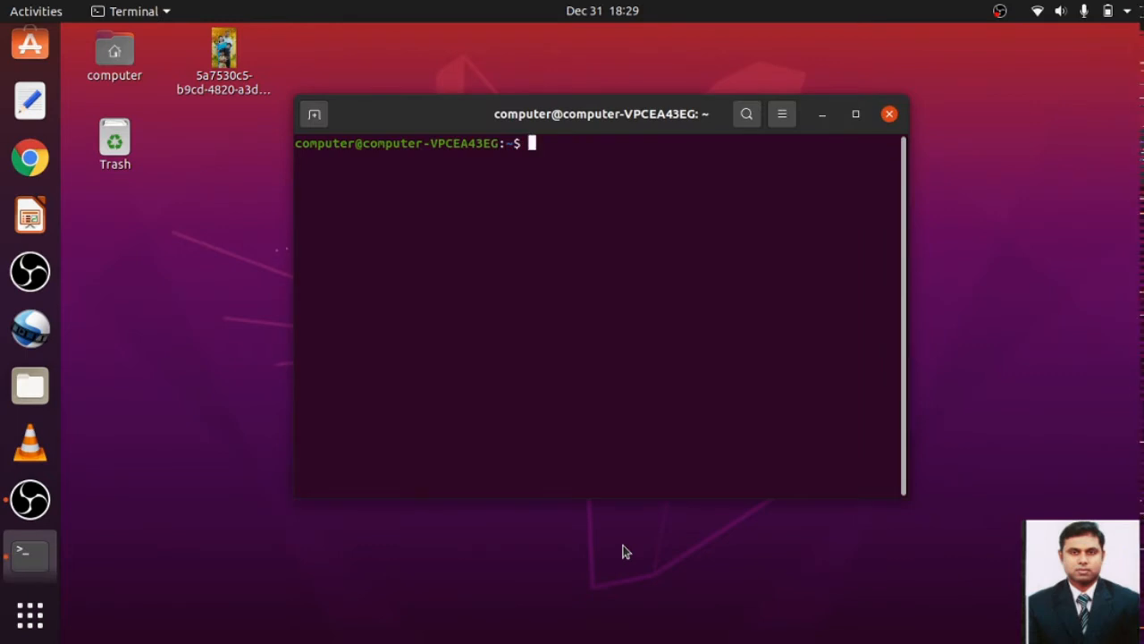
# Run 'sudo apt update' and confirm the password to refresh the package lists
pyautogui.write('sudo apt')
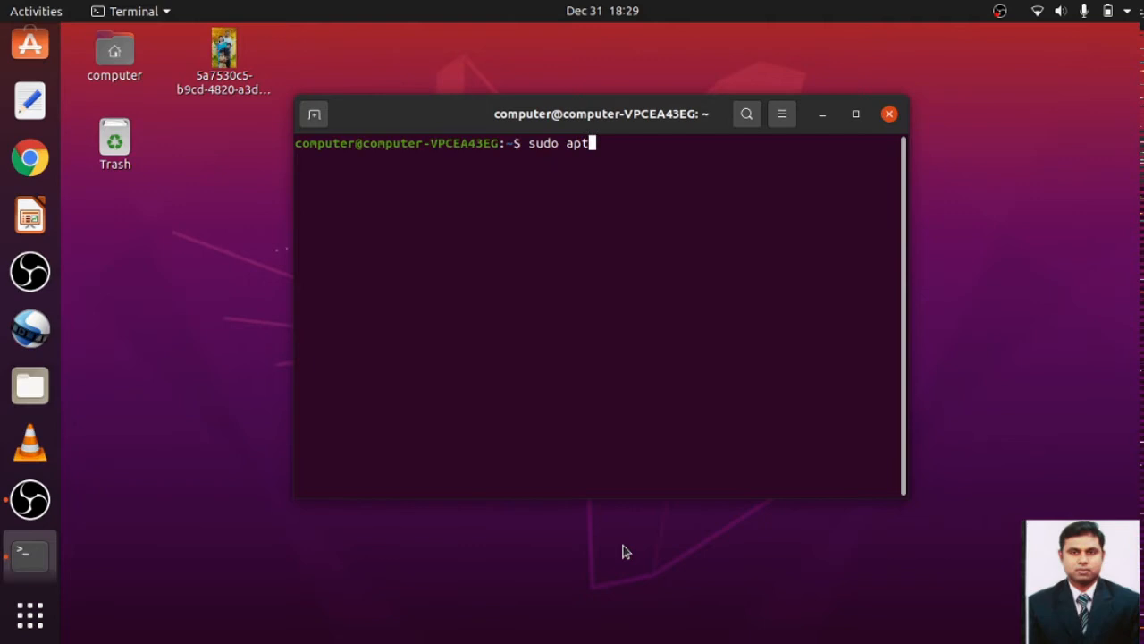
pyautogui.write('up')
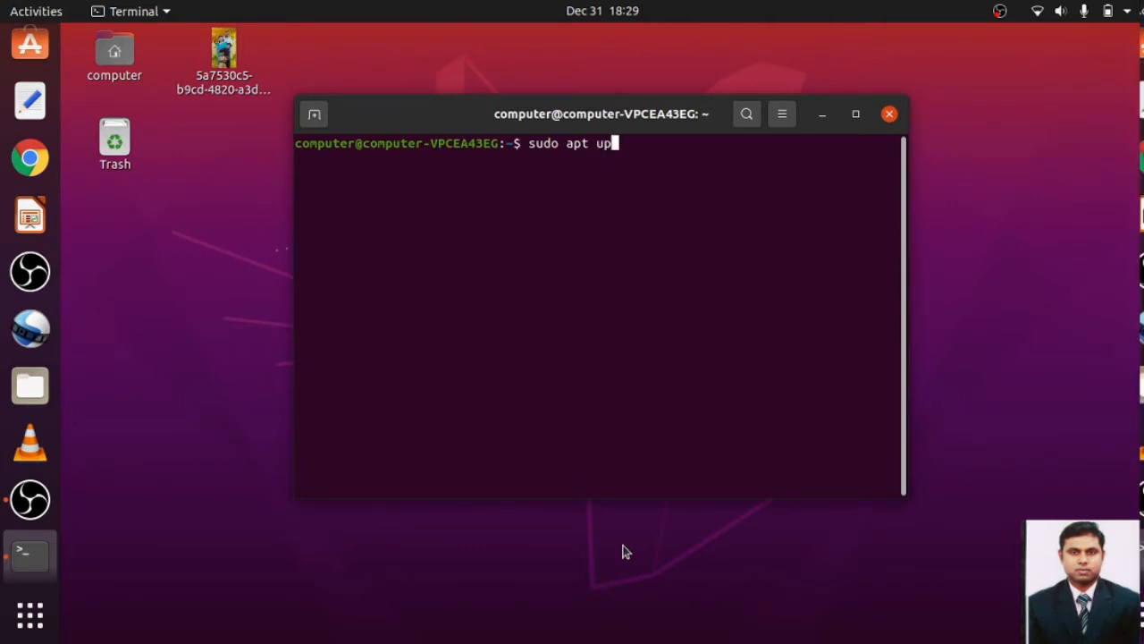
pyautogui.write('date')
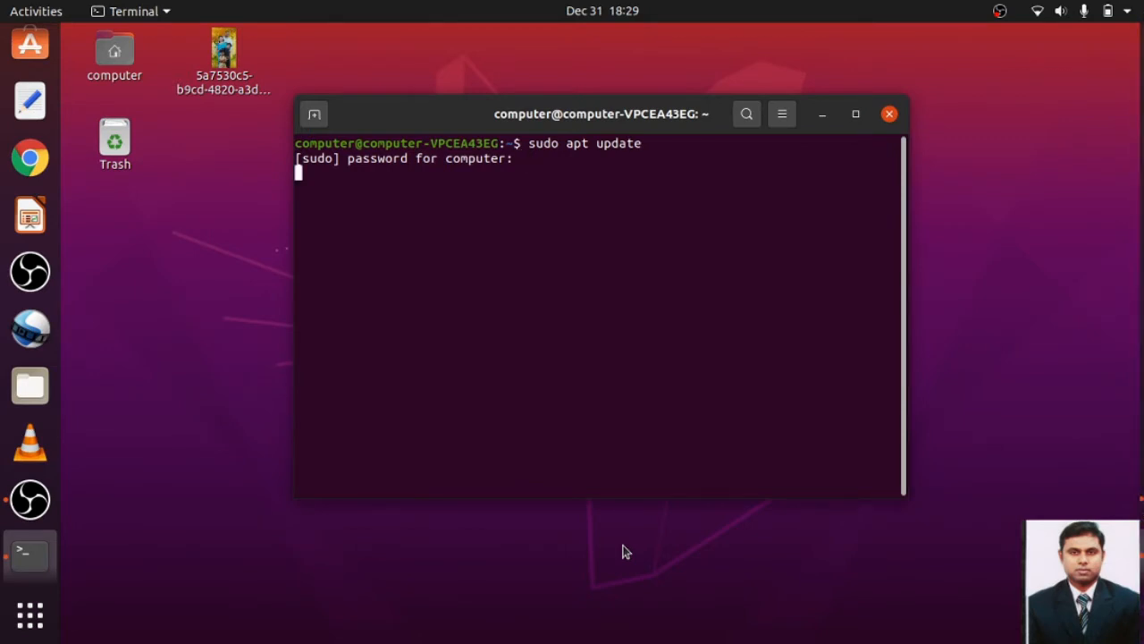
pyautogui.press('Return')
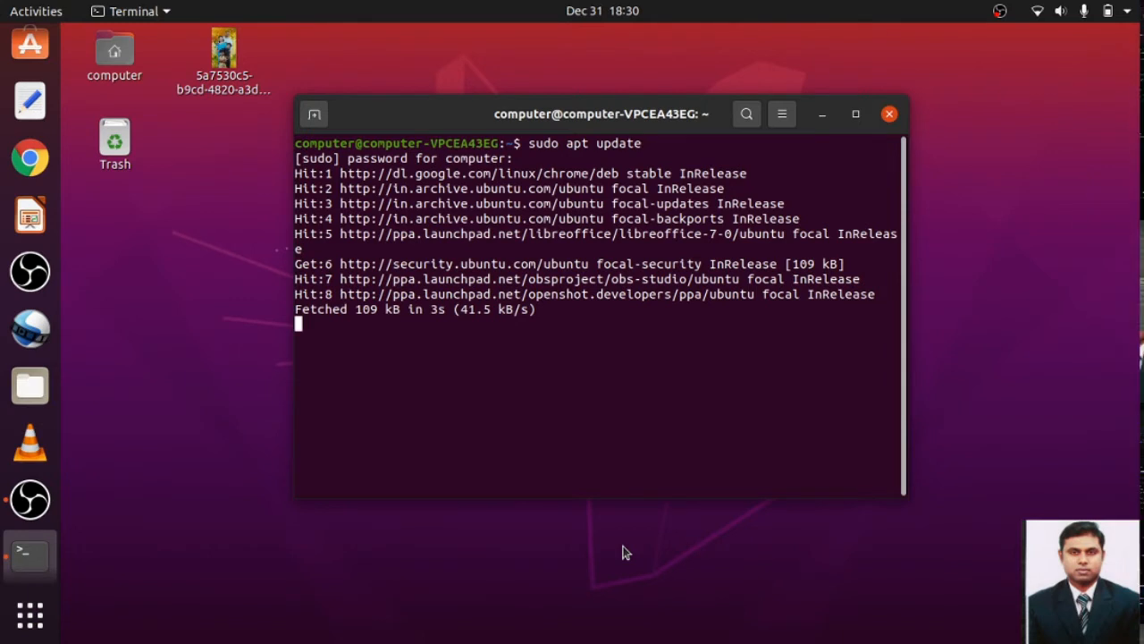
pyautogui.moveTo(594, 472)
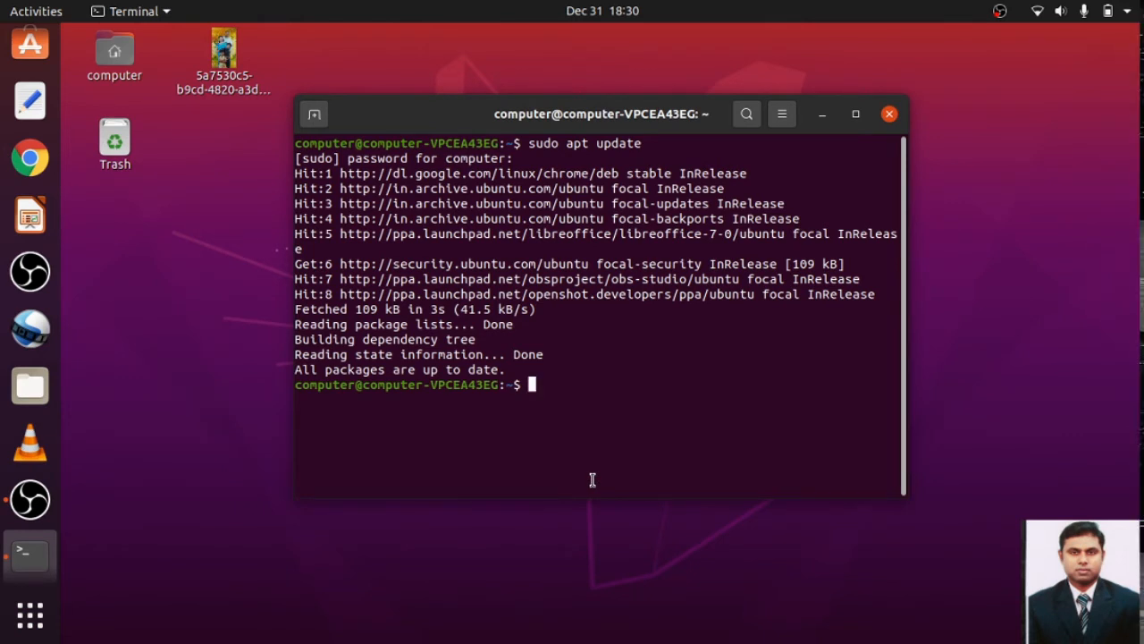
# Enter 'sudo apt install build-essential' at the prompt
pyautogui.write('sudo')
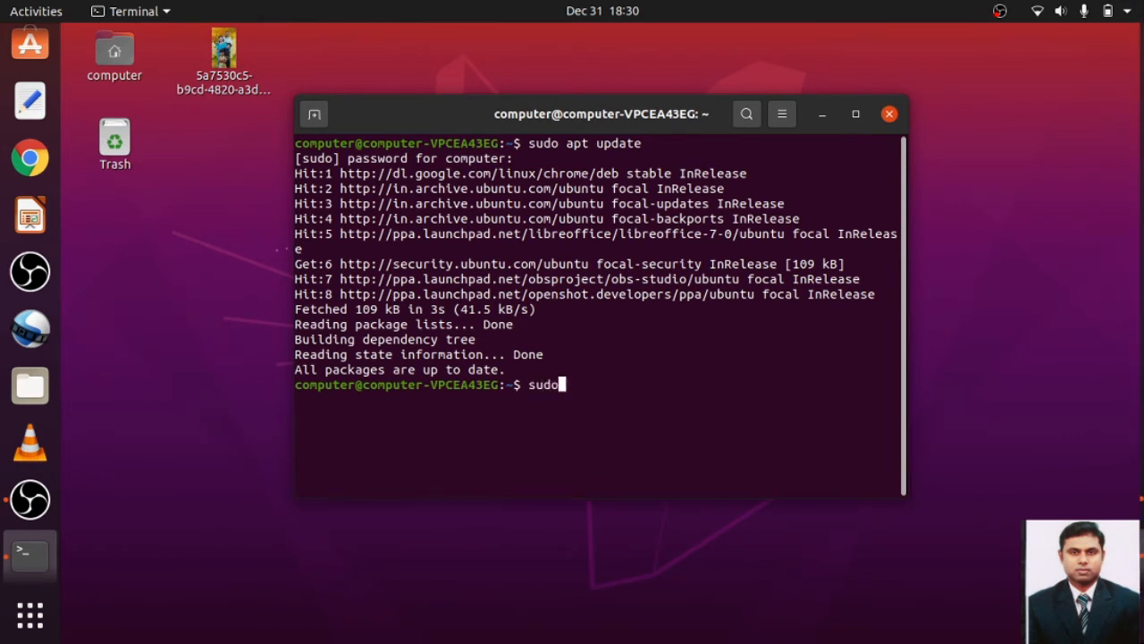
pyautogui.write('apt ins')
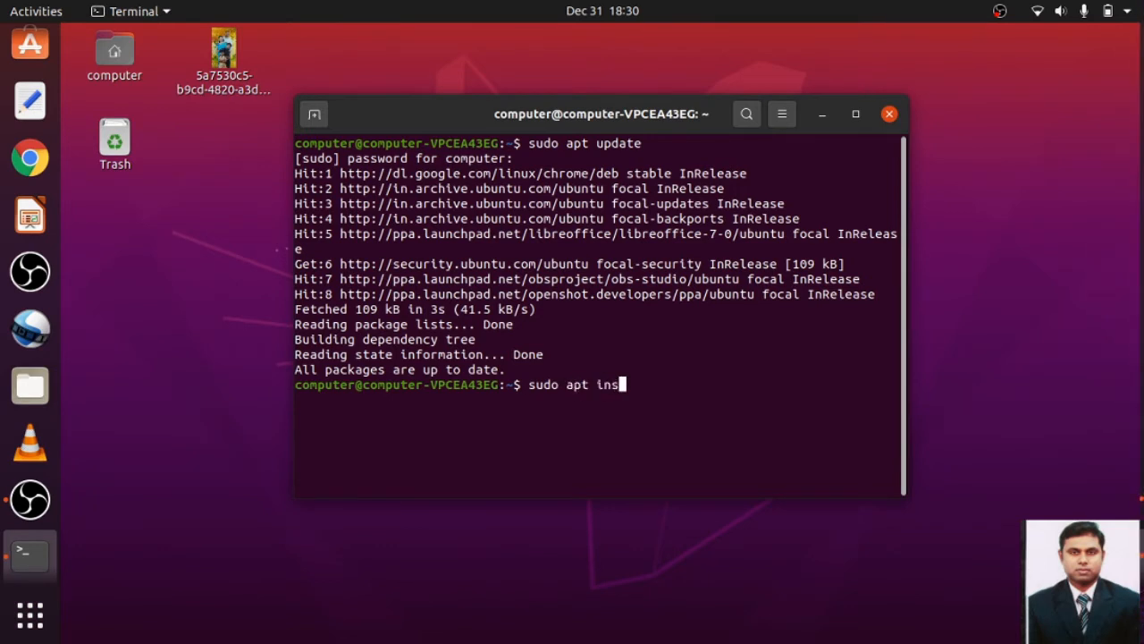
pyautogui.write('tall')
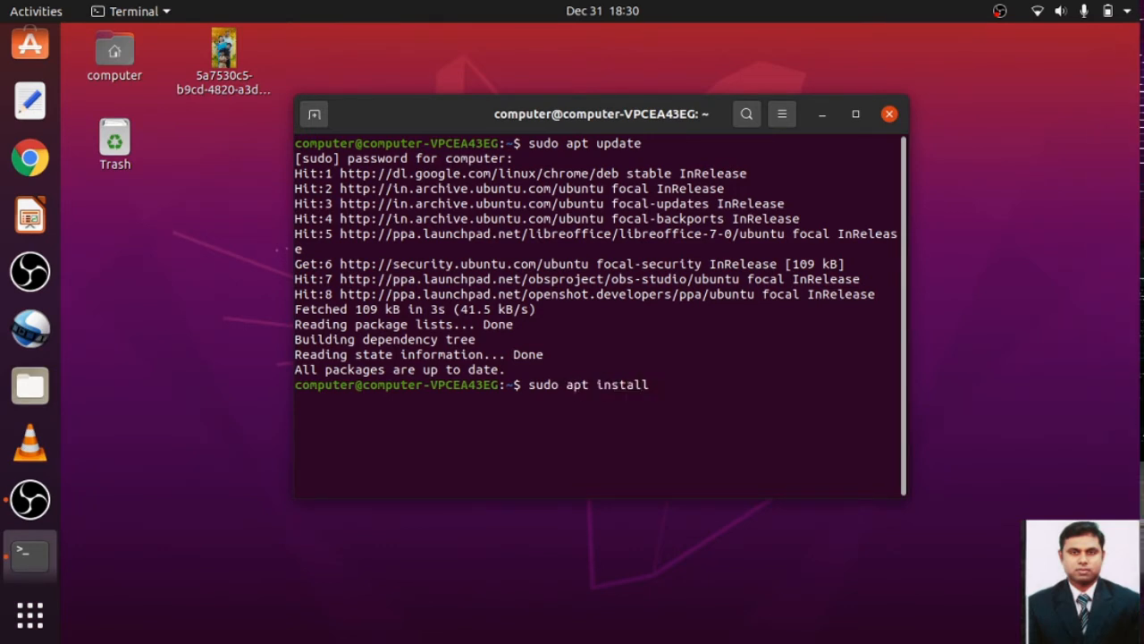
pyautogui.write('build')
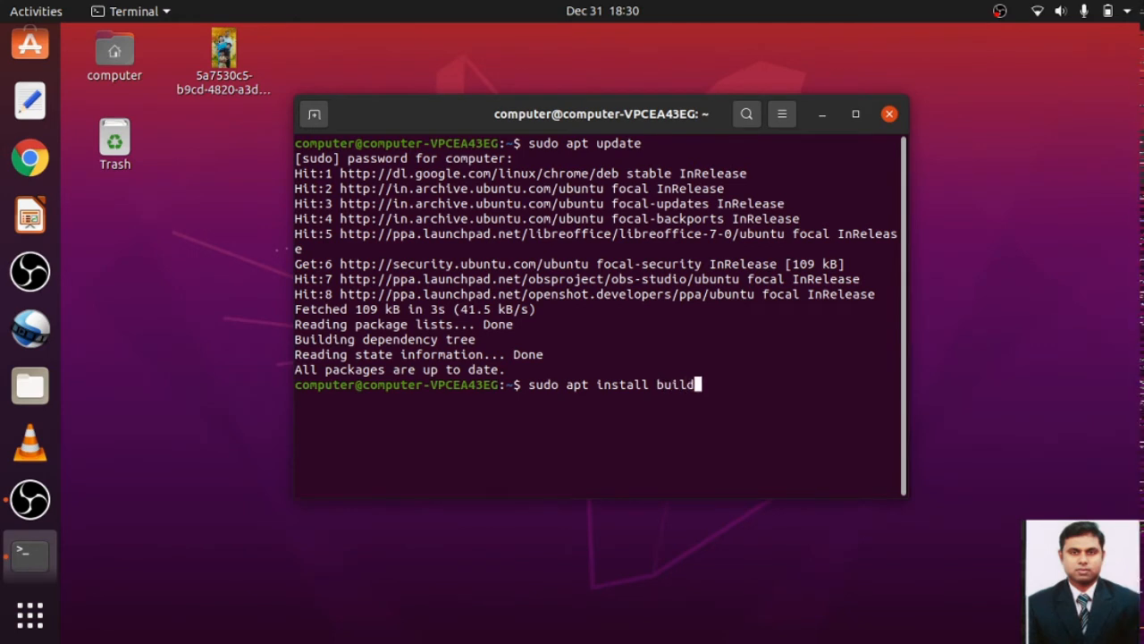
pyautogui.write('-')
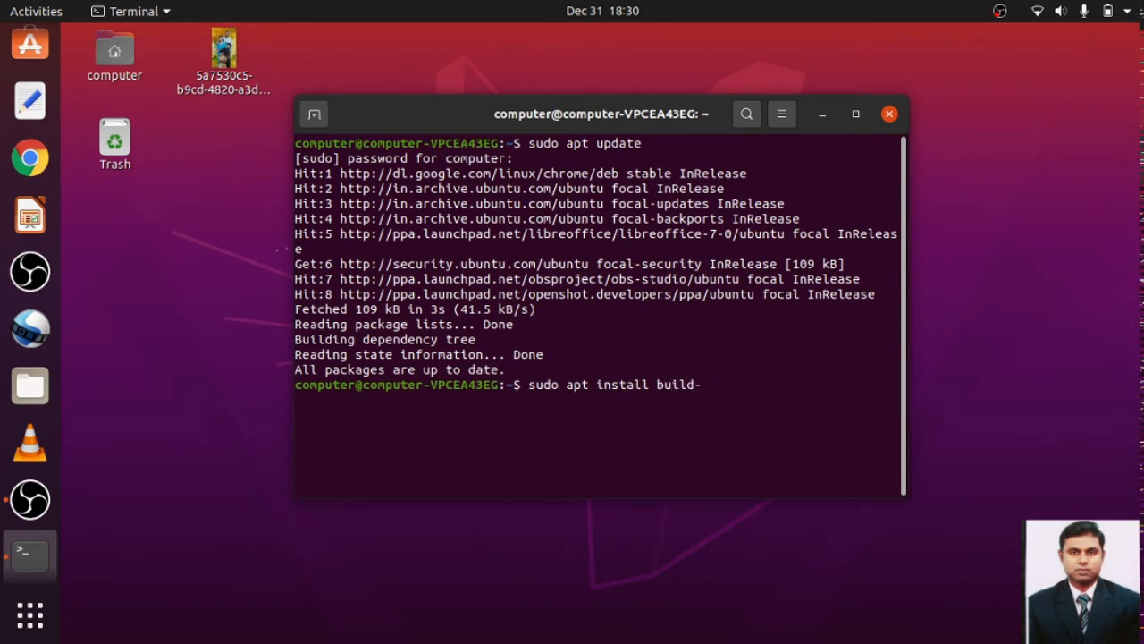
pyautogui.write('essential')
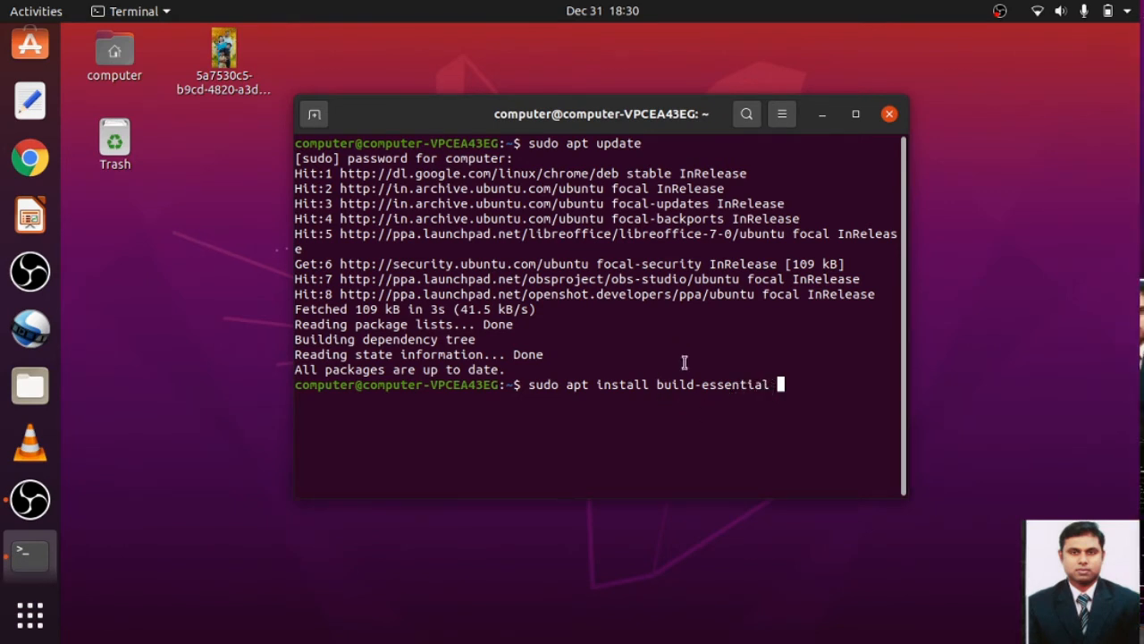
pyautogui.moveTo(741, 377)
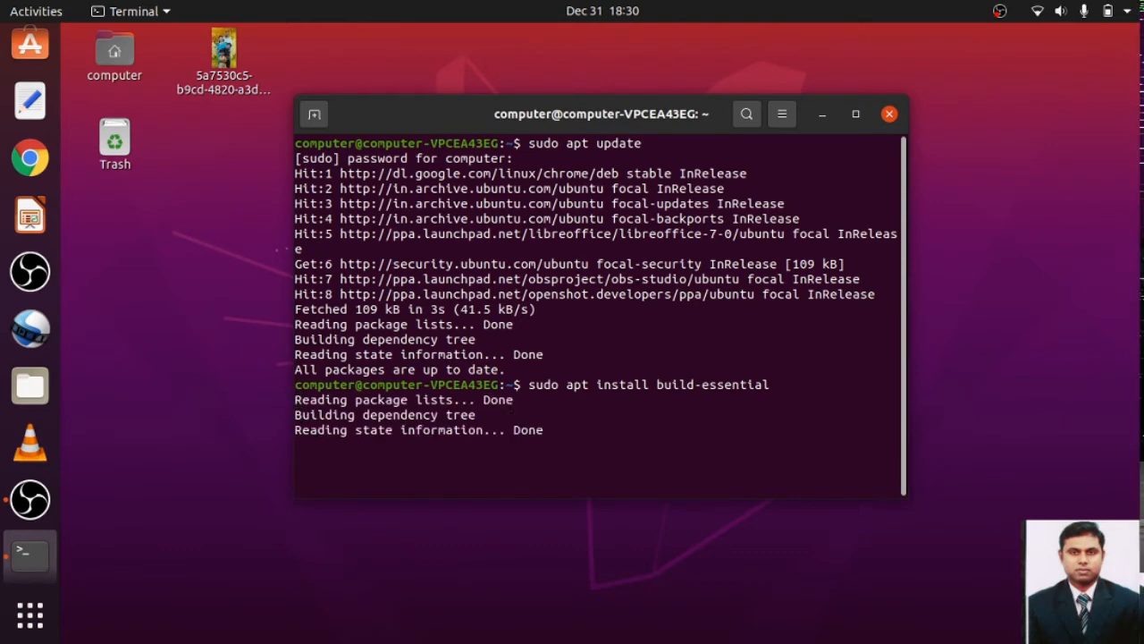
# Answer 'y' to the continue prompt and let build-essential finish installing, then begin a gcc command
pyautogui.press('Return')
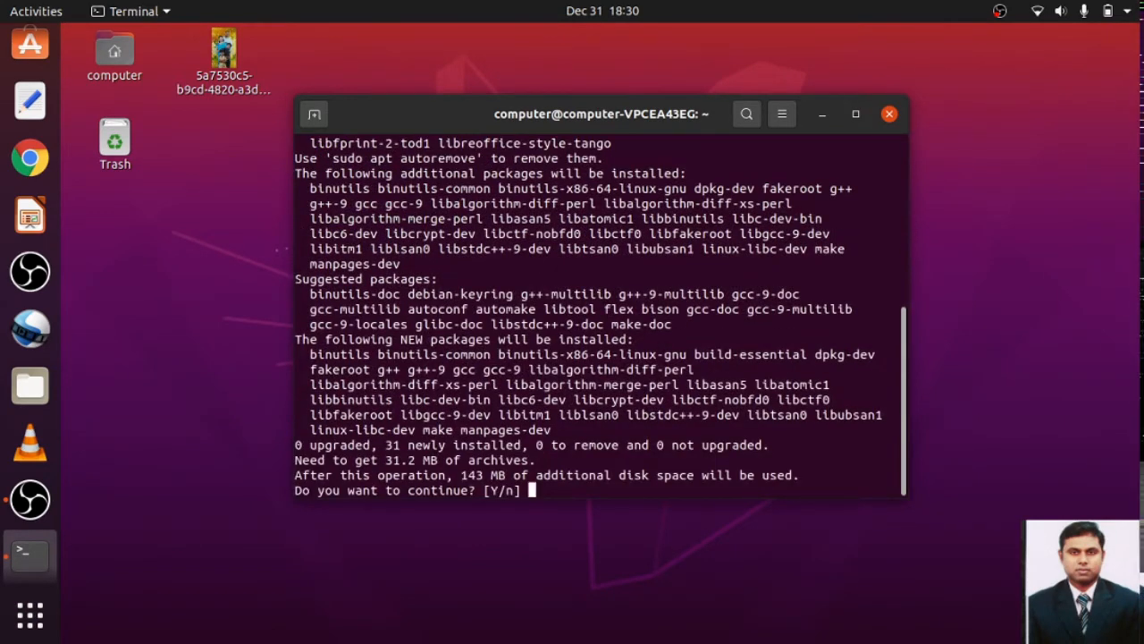
pyautogui.write('y')
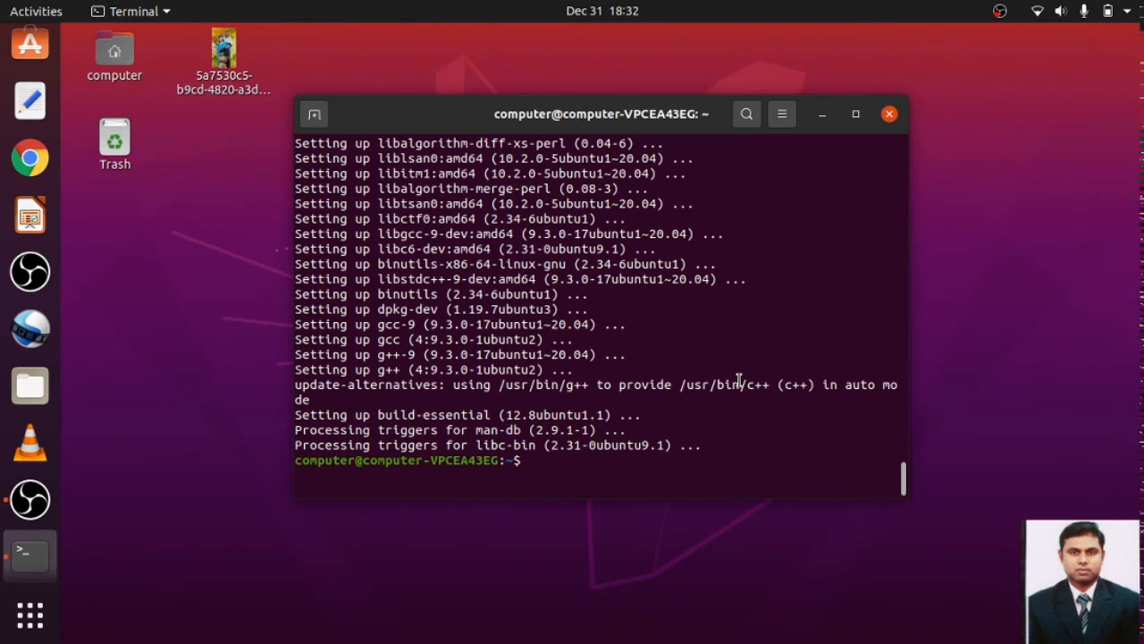
pyautogui.write('gcc')
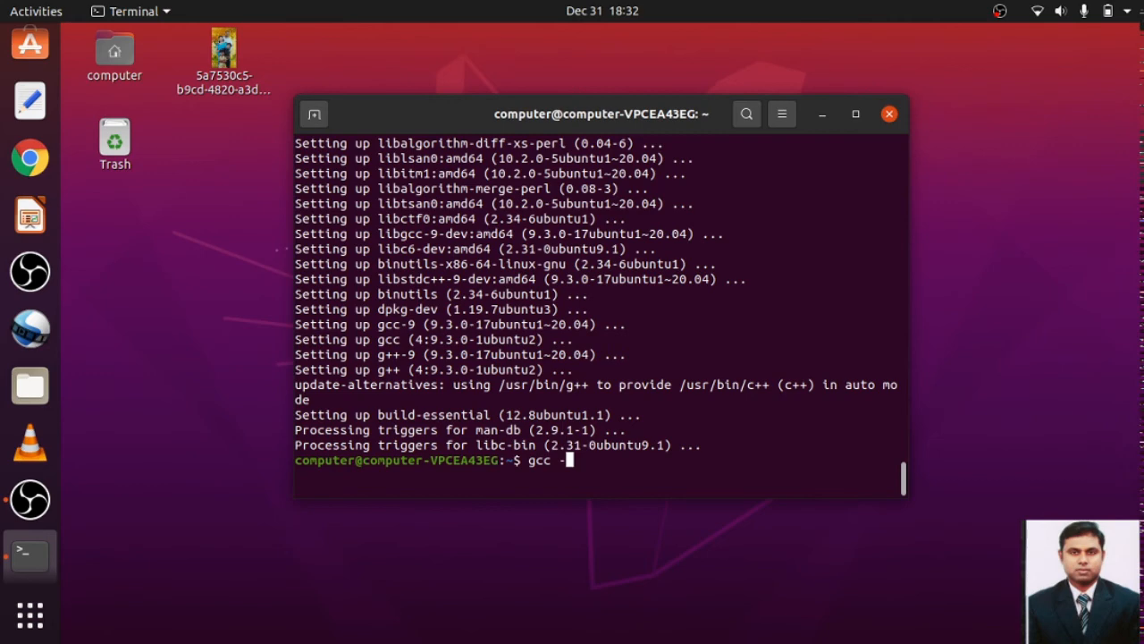
# Close the Terminal window and return to the Ubuntu desktop
pyautogui.write('-')
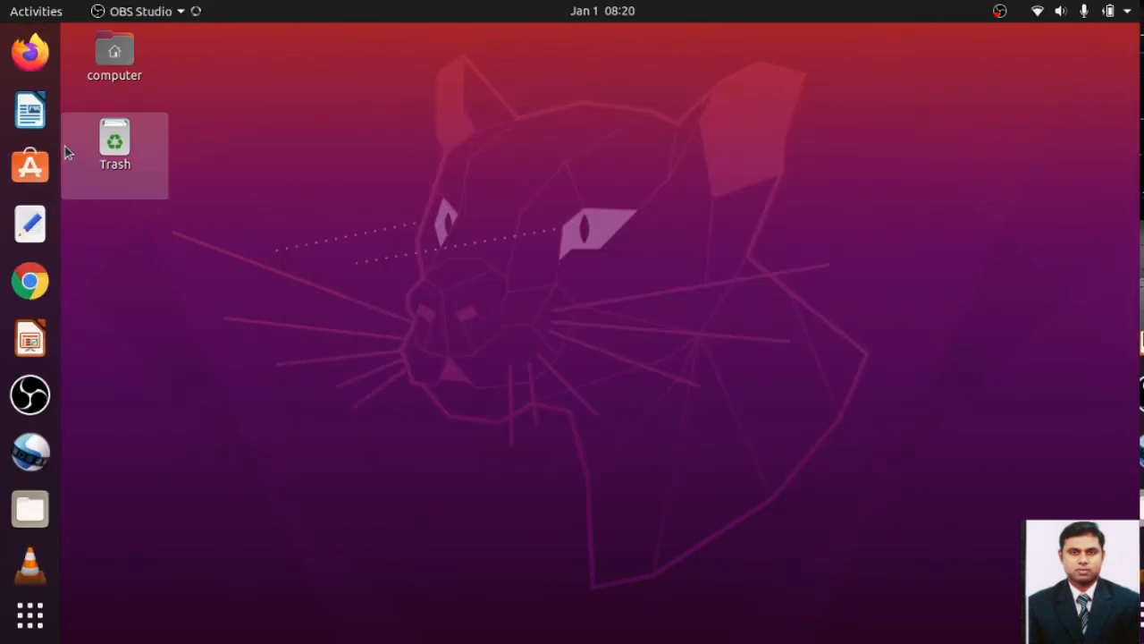
# Start a blank Text Editor document with '#include<stdio.h>' and 'int main()' lines
pyautogui.click(29, 224)
pyautogui.write('#')
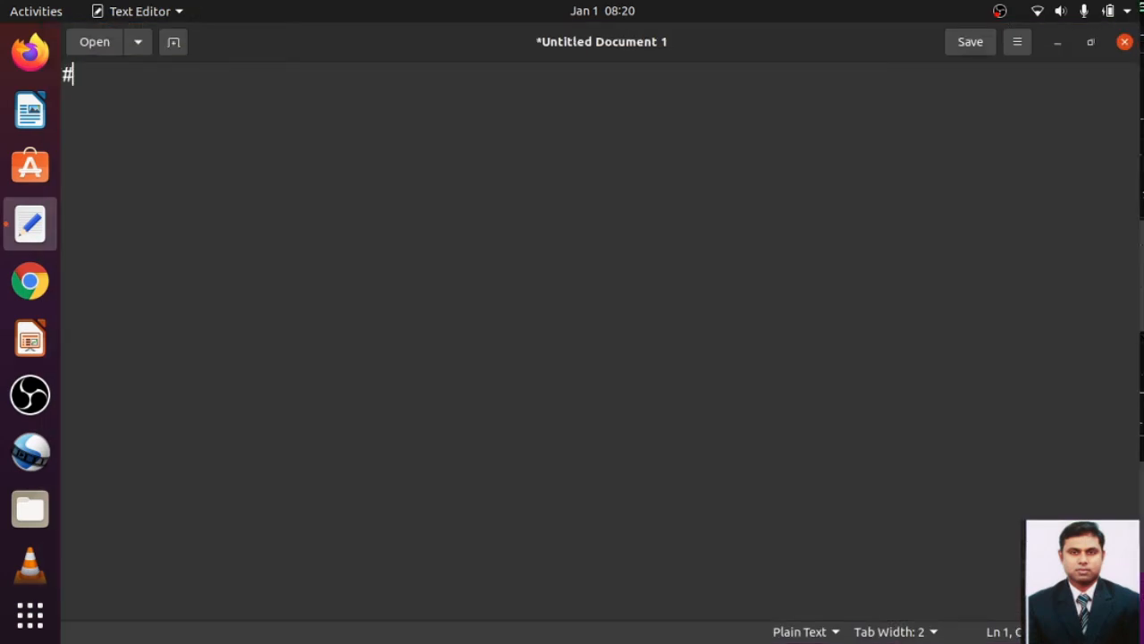
pyautogui.write('include<')
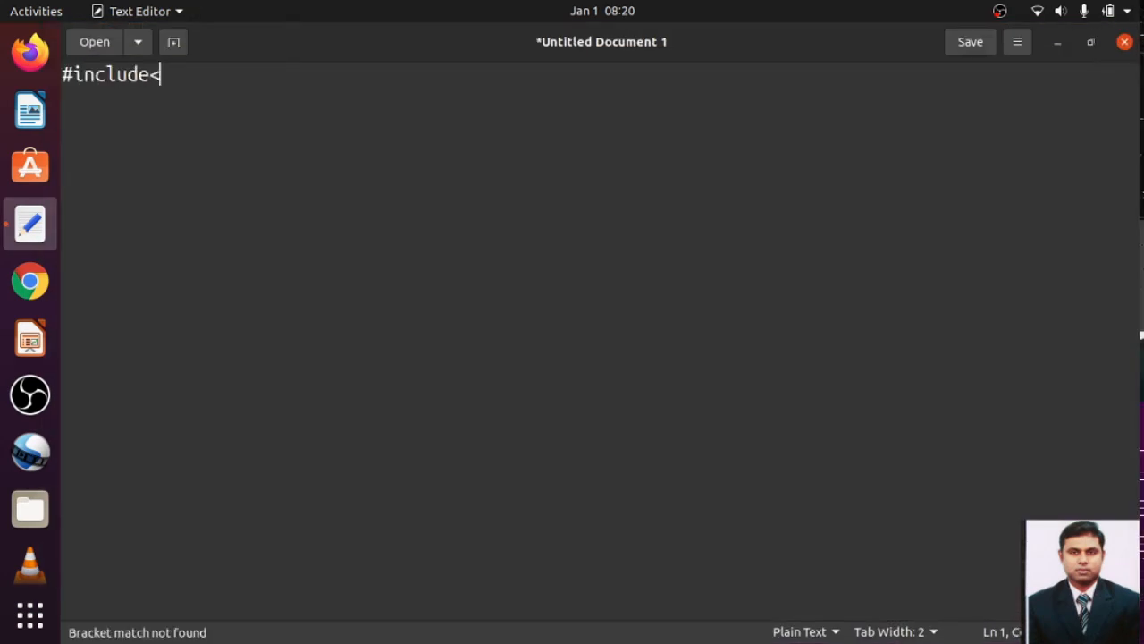
pyautogui.write('st')
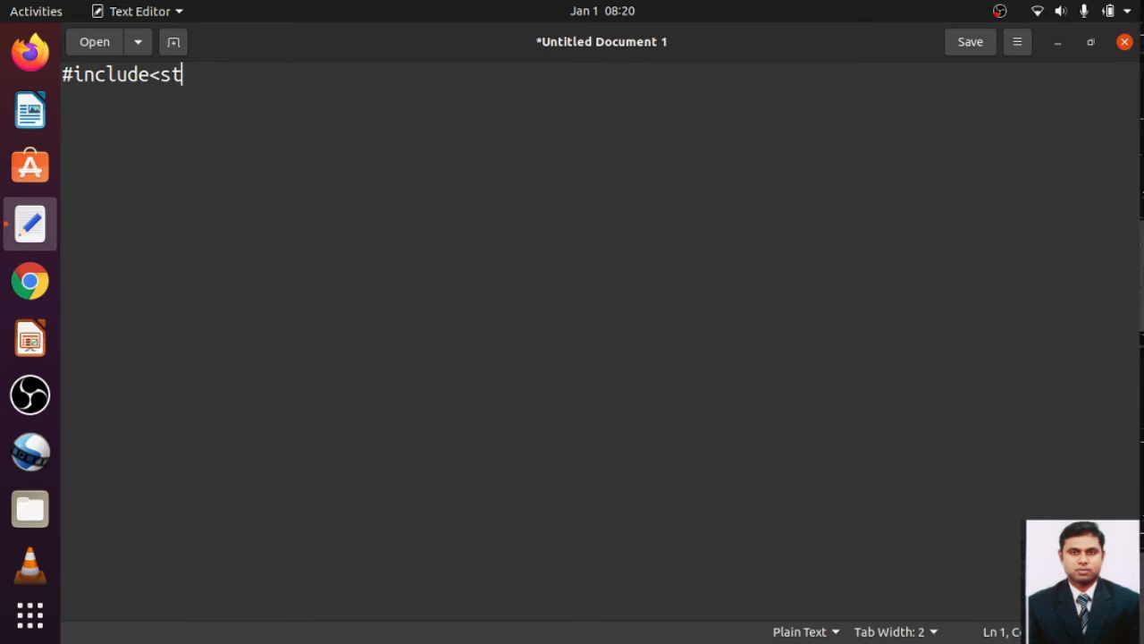
pyautogui.write('dio.h>')
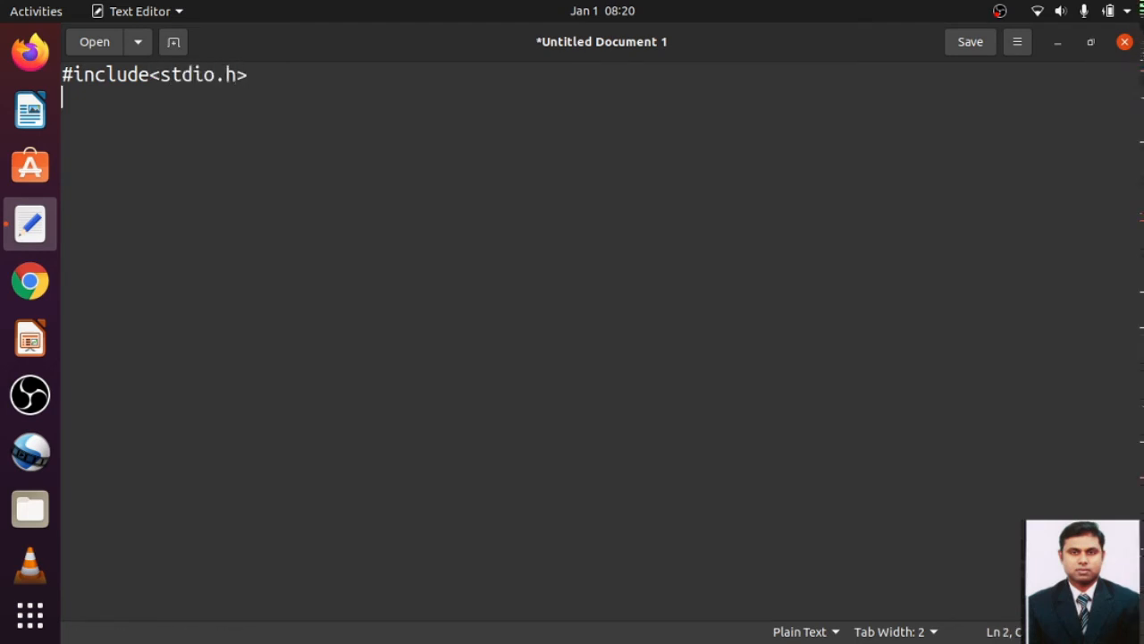
pyautogui.write('int main(')
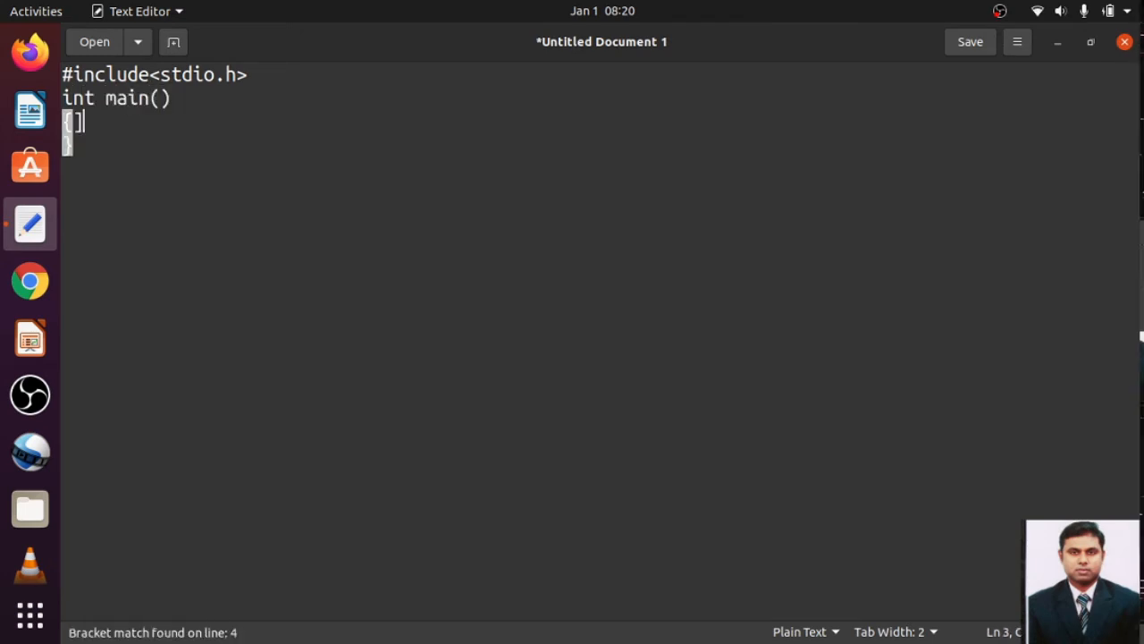
pyautogui.press('BackSpace')
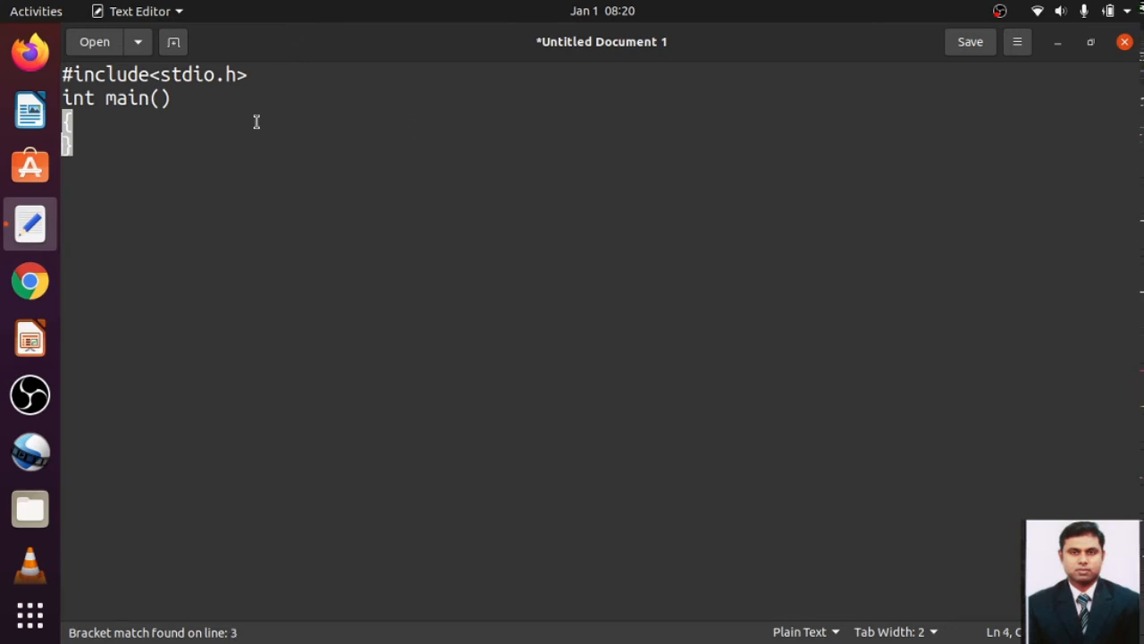
# Add 'printf("Hello");' and a return line to main, then begin saving the program
pyautogui.write('pr')
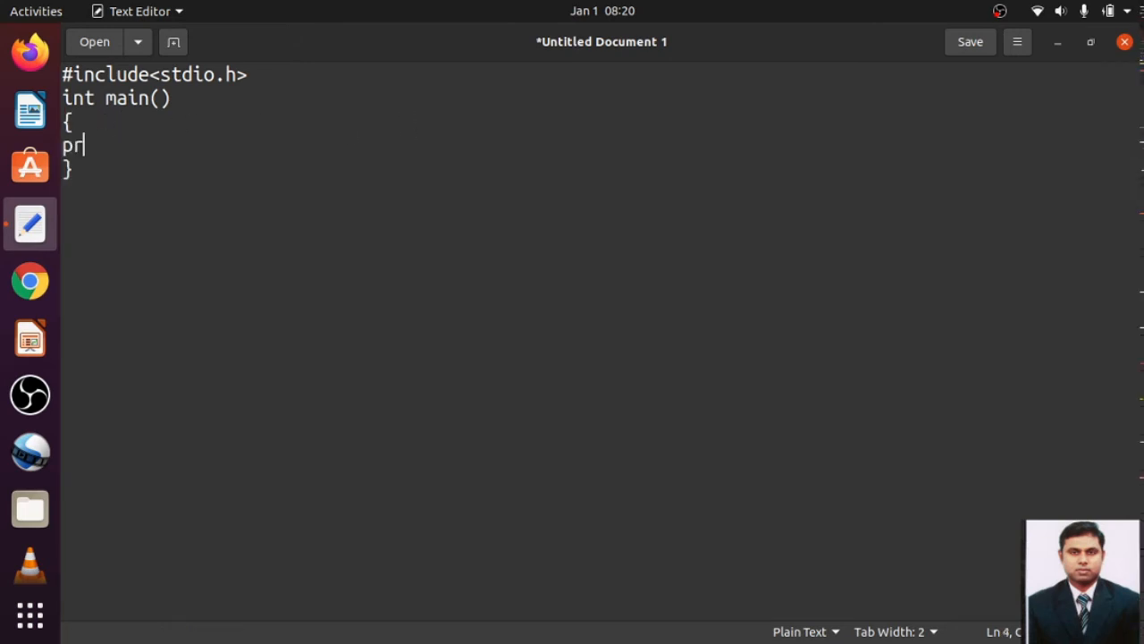
pyautogui.write('intf("H')
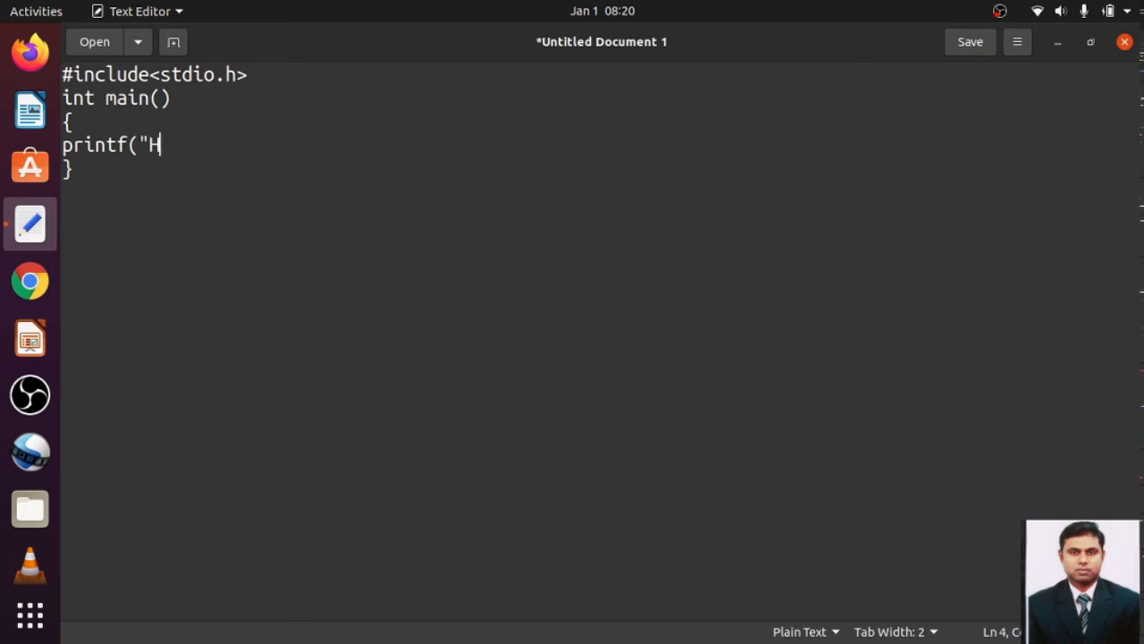
pyautogui.write('ello"')
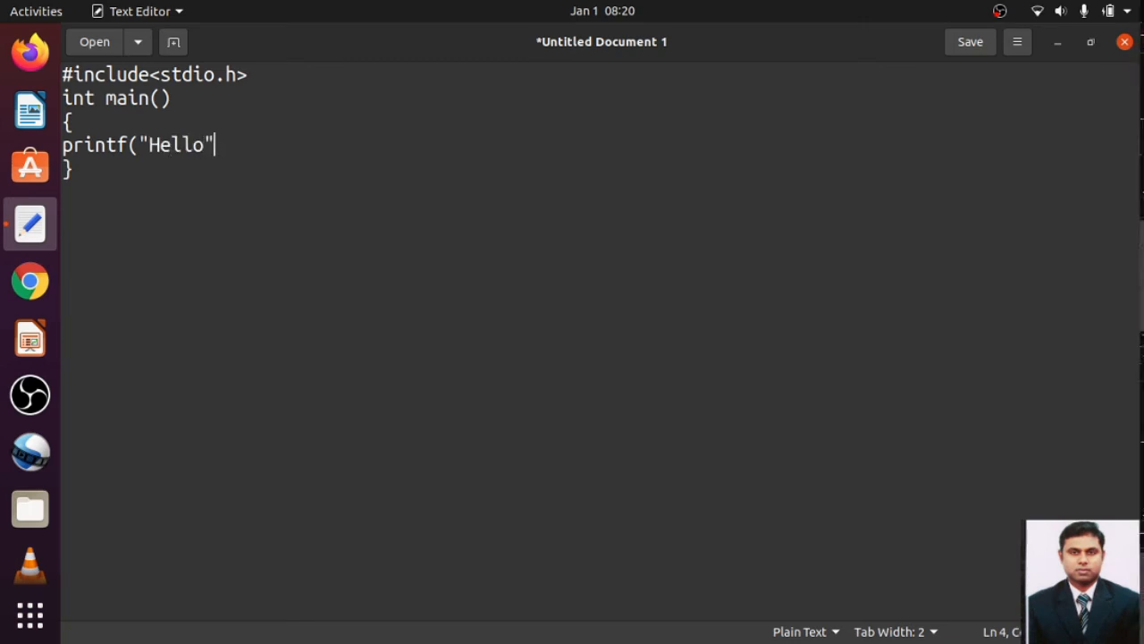
pyautogui.write(');')
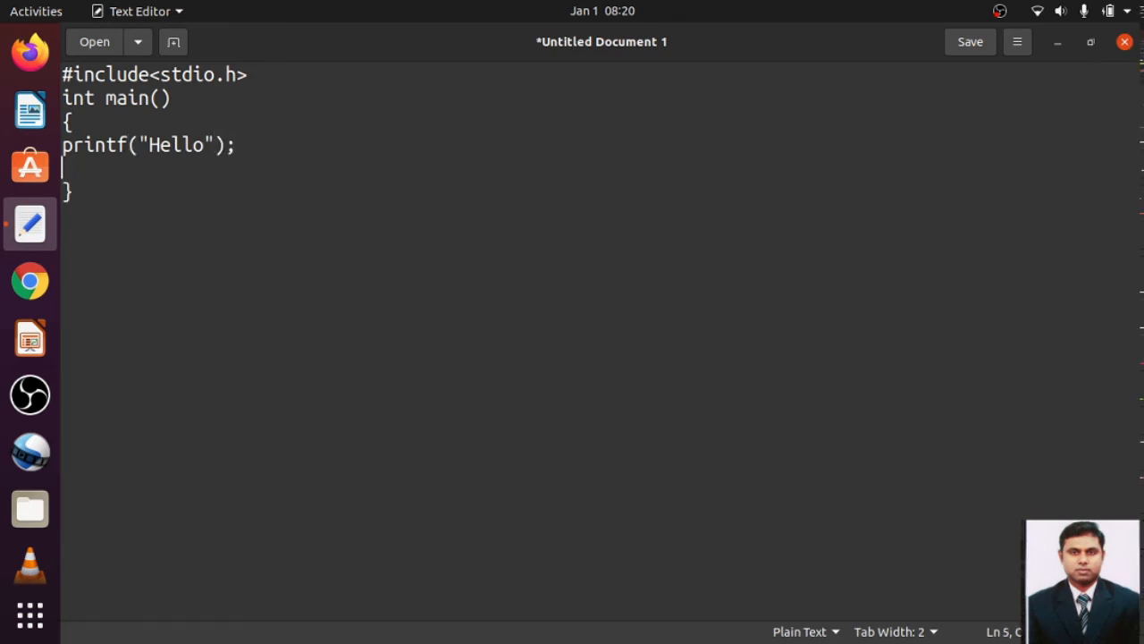
pyautogui.write('return')
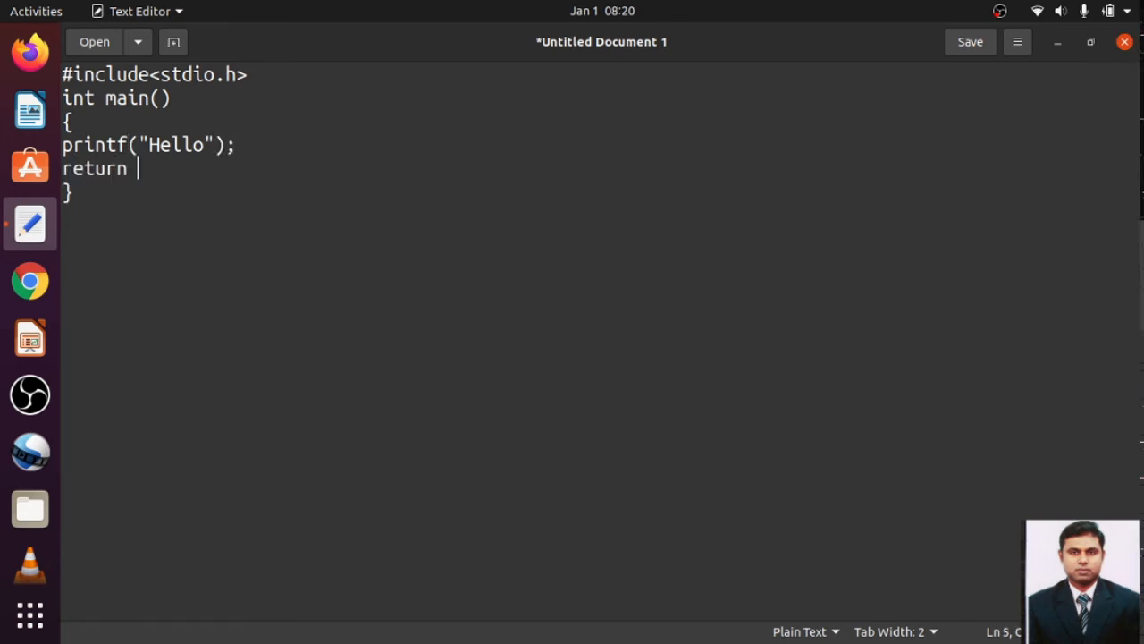
pyautogui.click(969, 41)
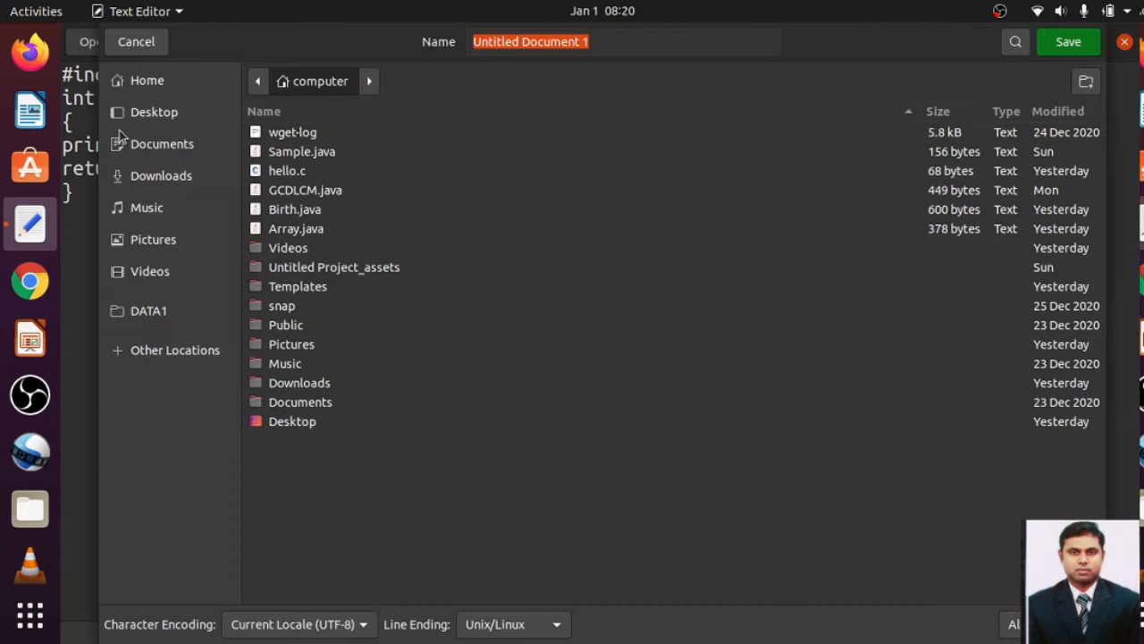
# Save the program as Hello.c in the Home folder
pyautogui.write('Hello.c')
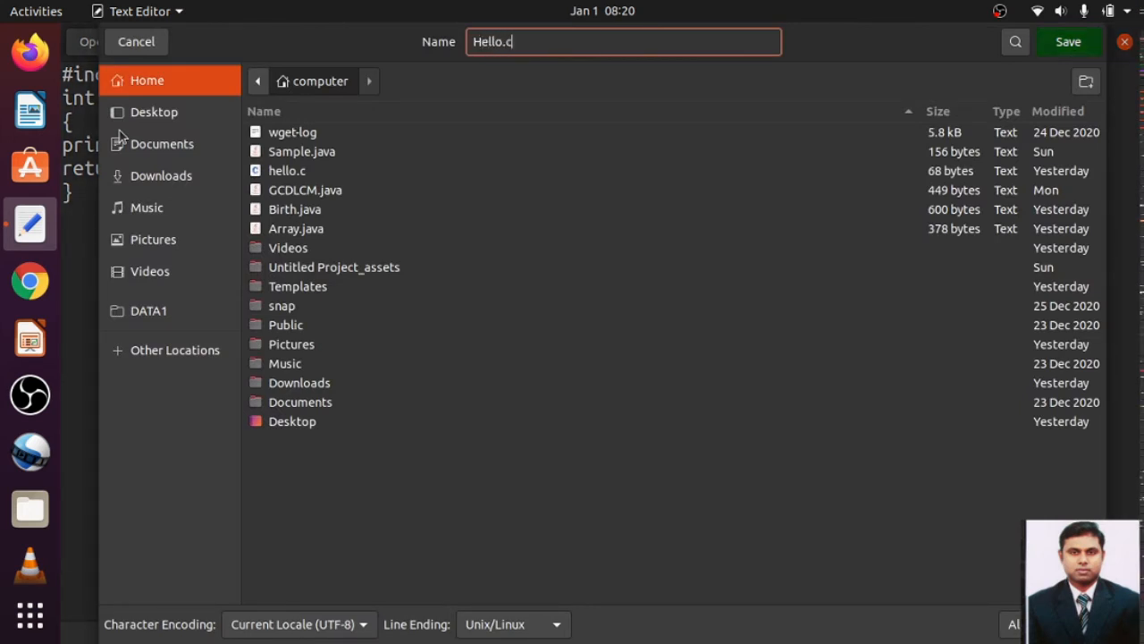
pyautogui.click(1073, 43)
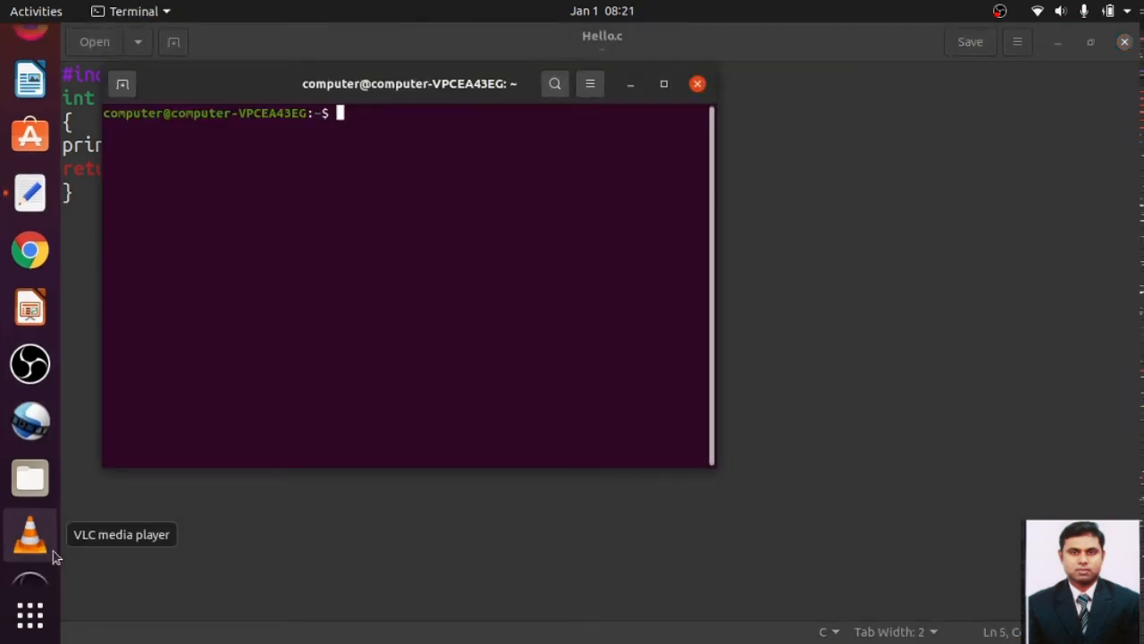
# Compile with 'gcc Hello.c -o myfile', producing the myfile executable without errors
pyautogui.write('g')
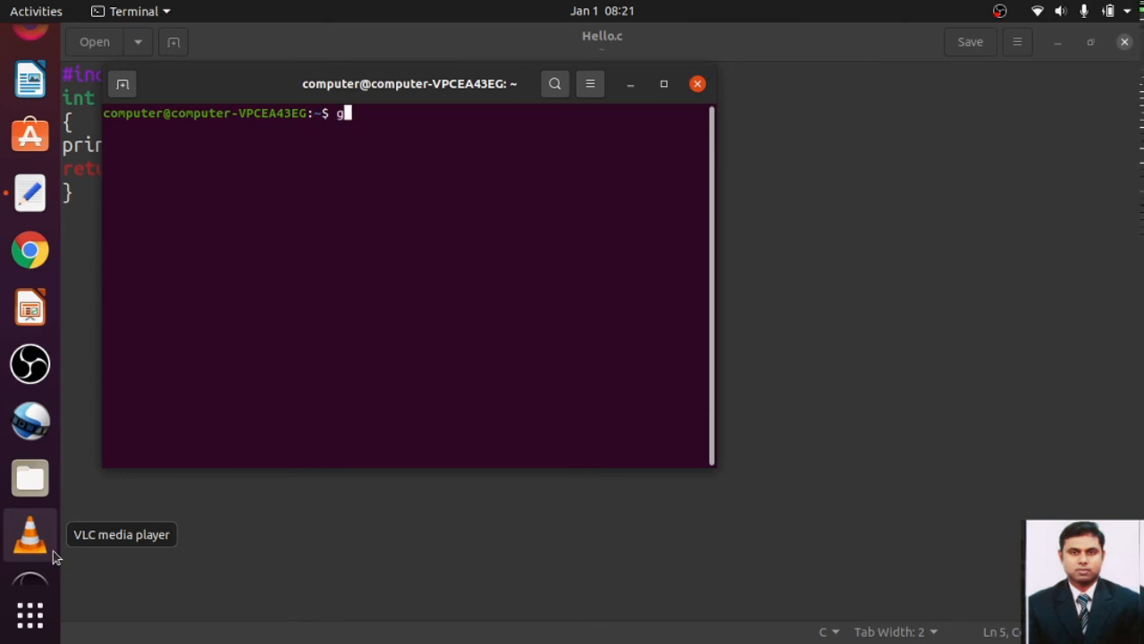
pyautogui.write('cc')
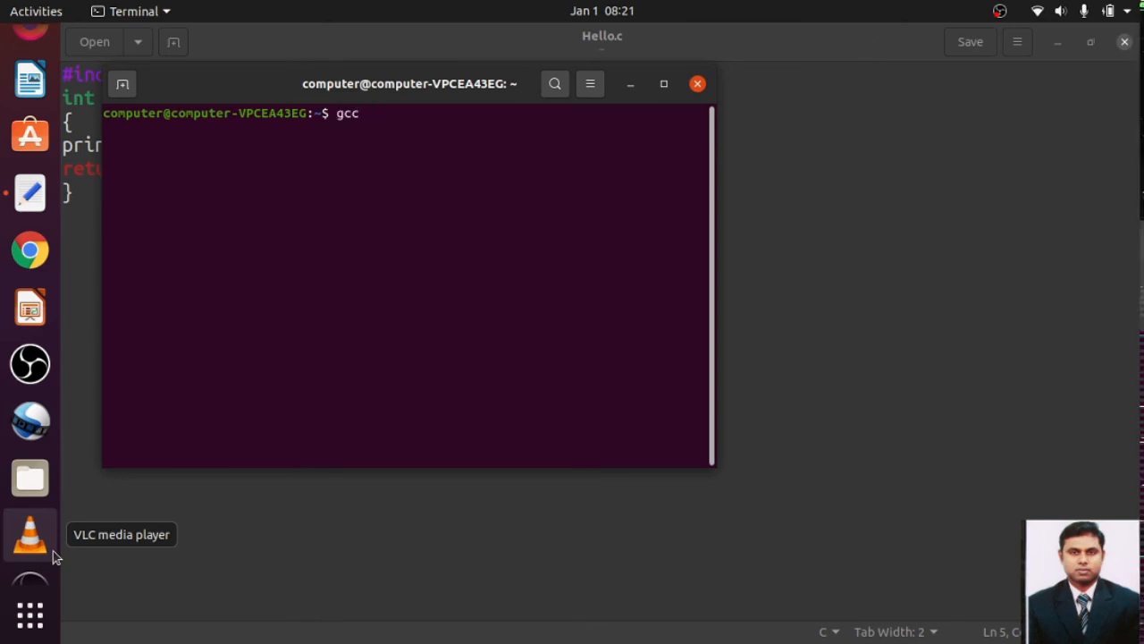
pyautogui.write('H')
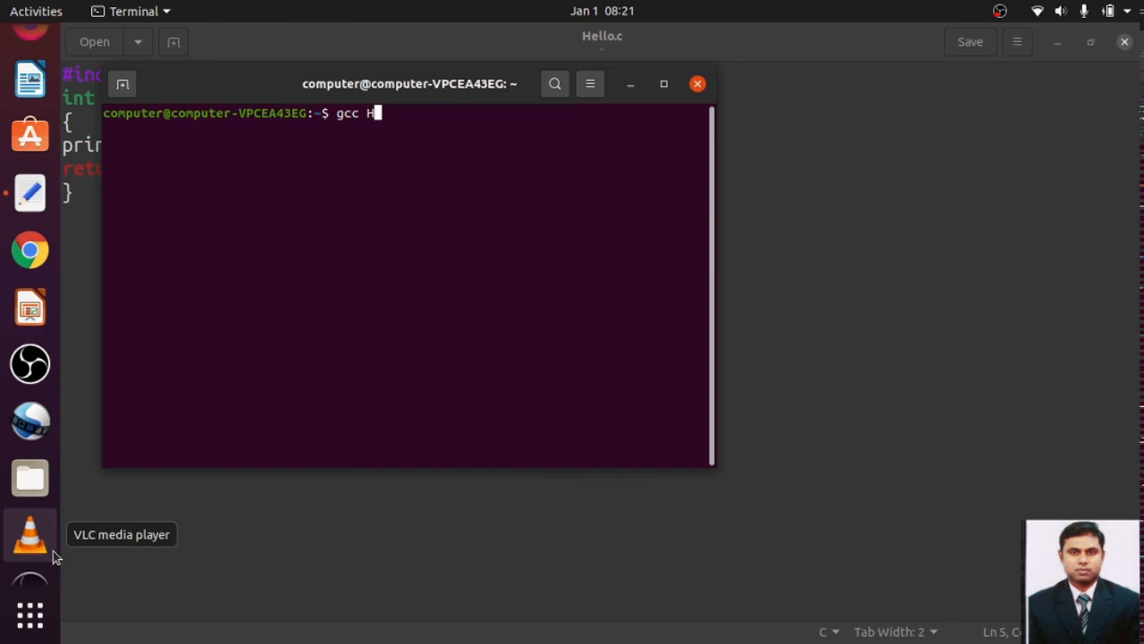
pyautogui.write('ello.c')
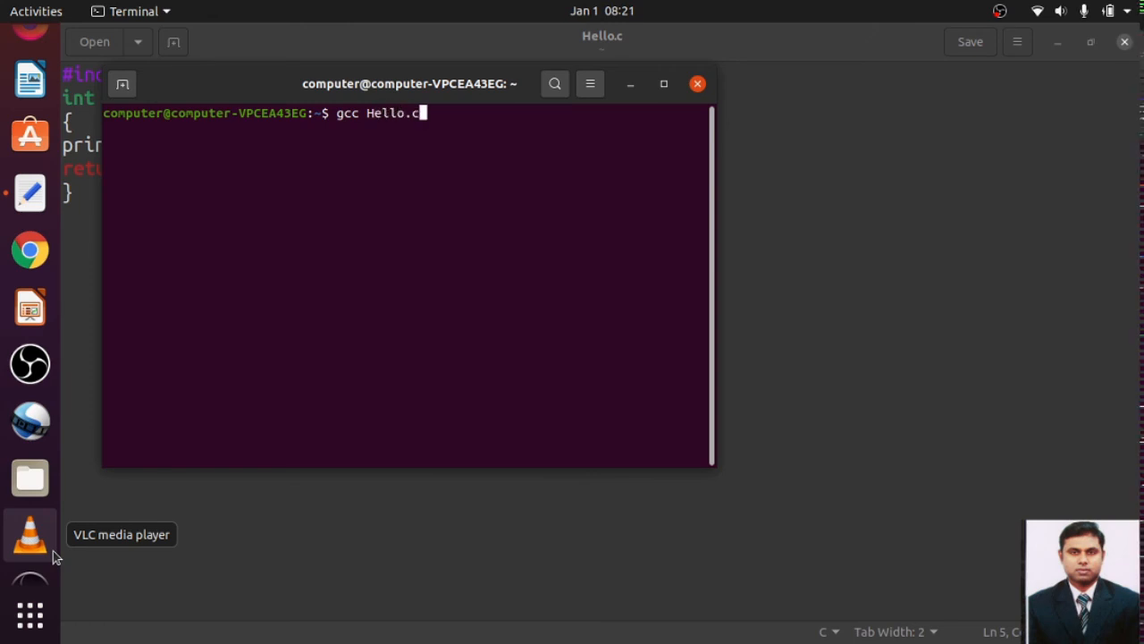
pyautogui.write('-o')
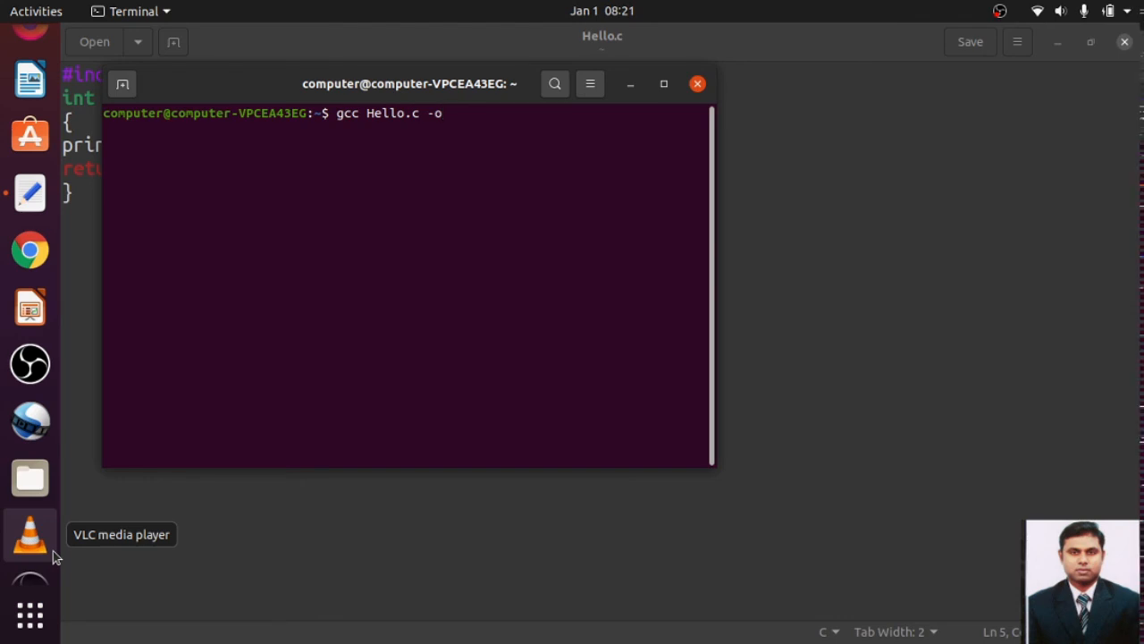
pyautogui.write('f')
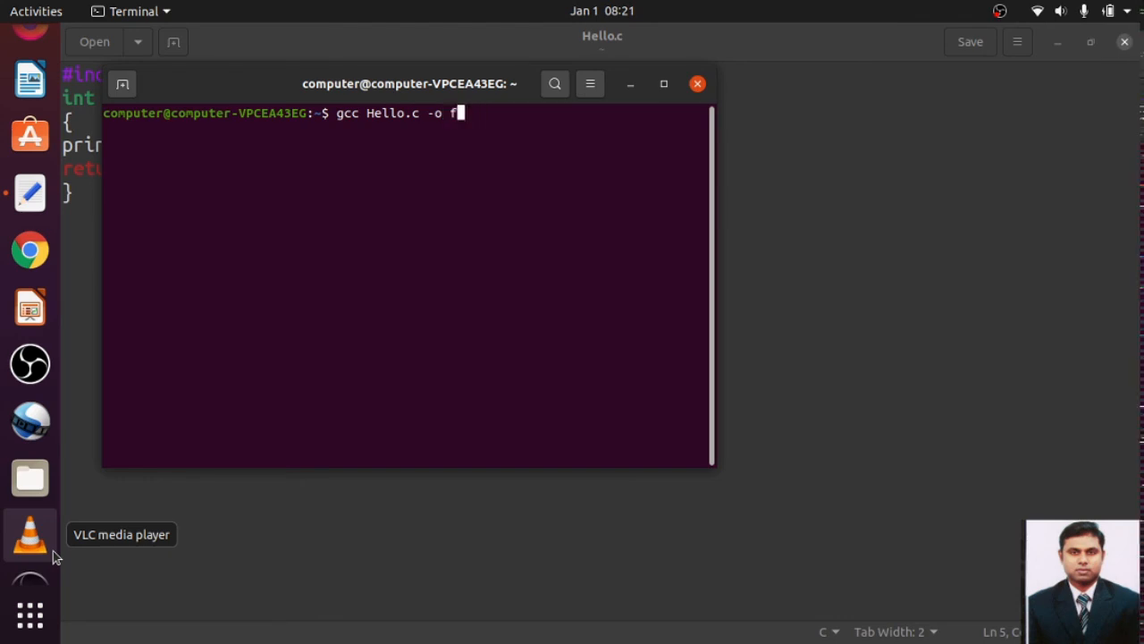
pyautogui.write('my')
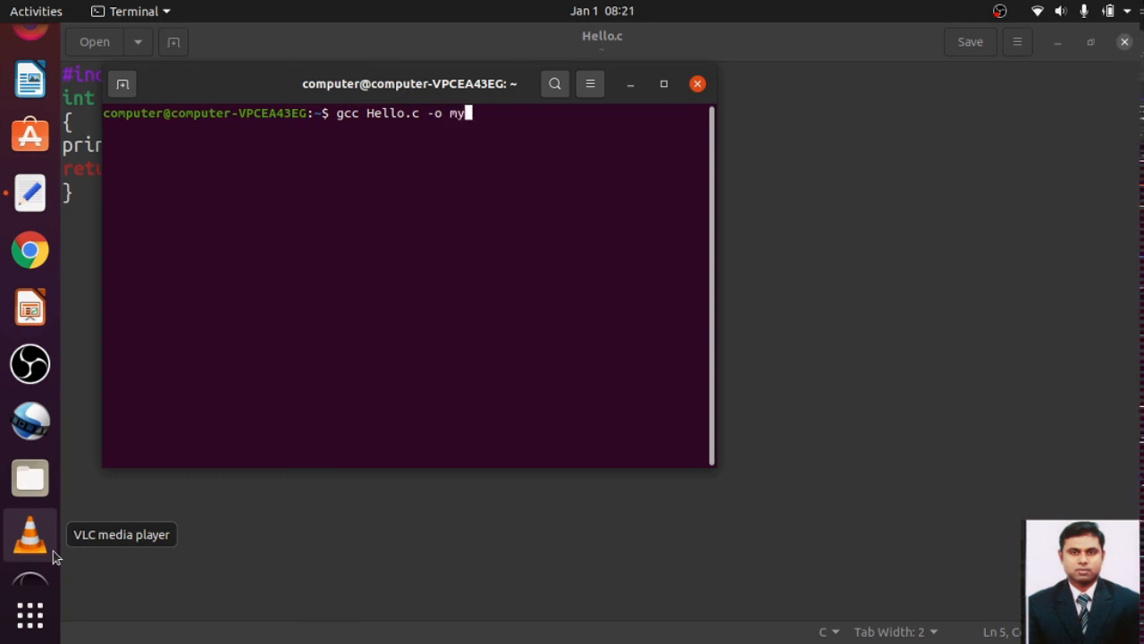
pyautogui.write('file')
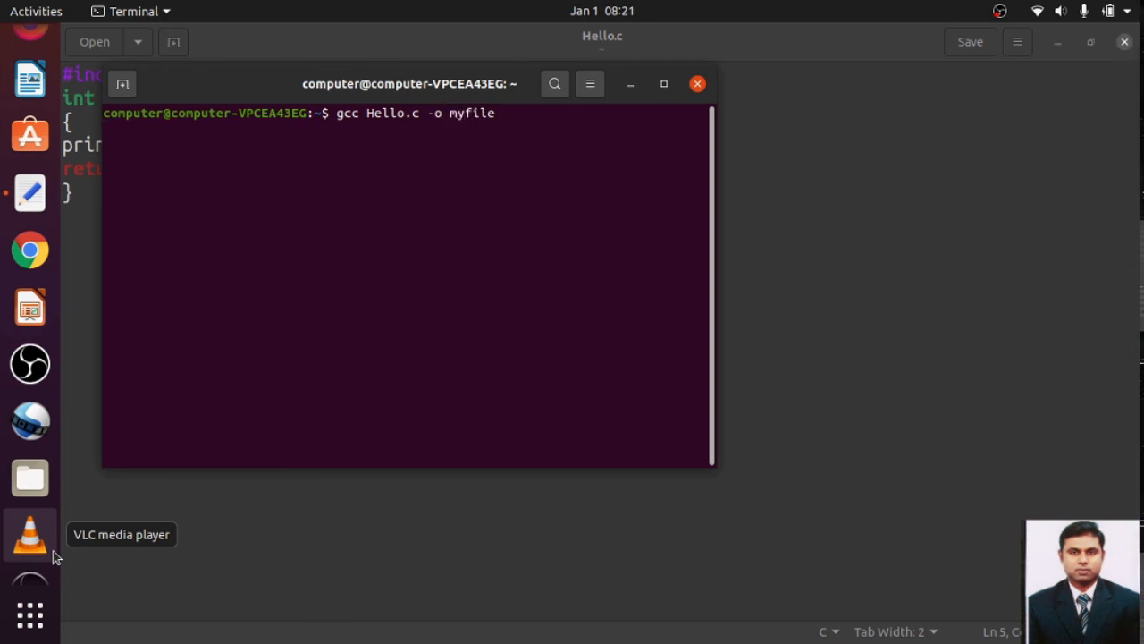
pyautogui.press('Return')
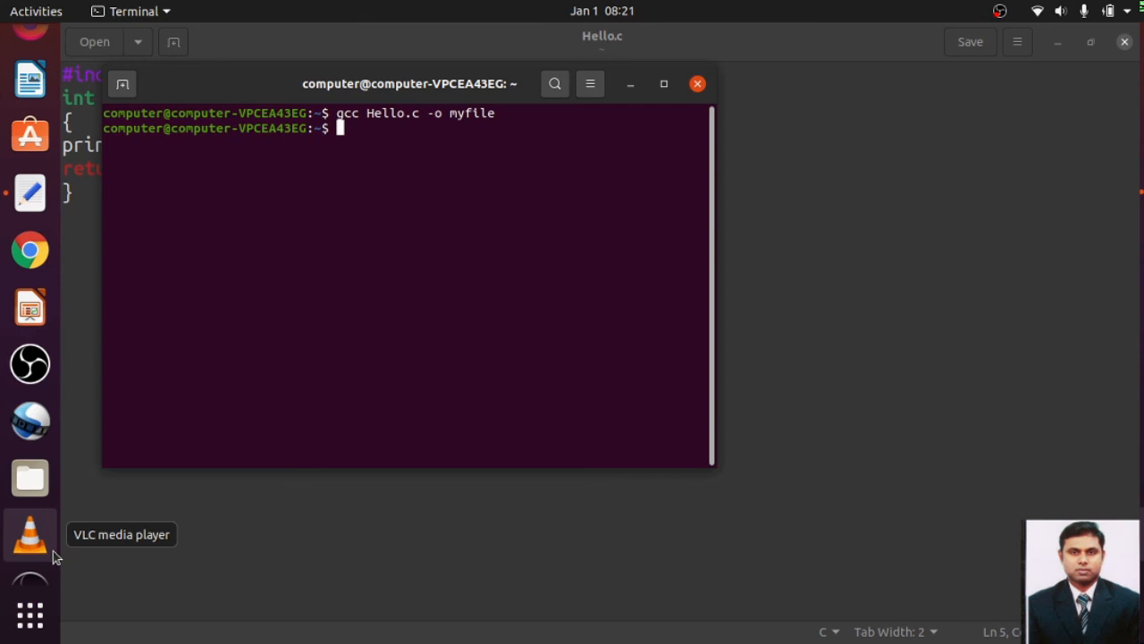
# Begin the './myfile' command to run the compiled program
pyautogui.write('.')
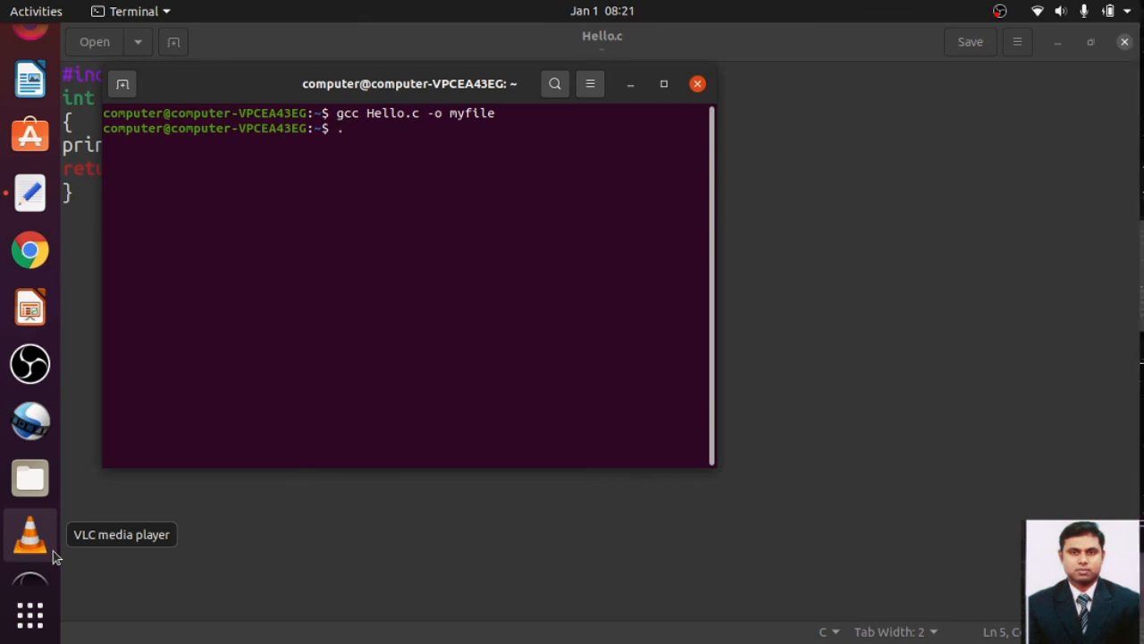
pyautogui.write('/')
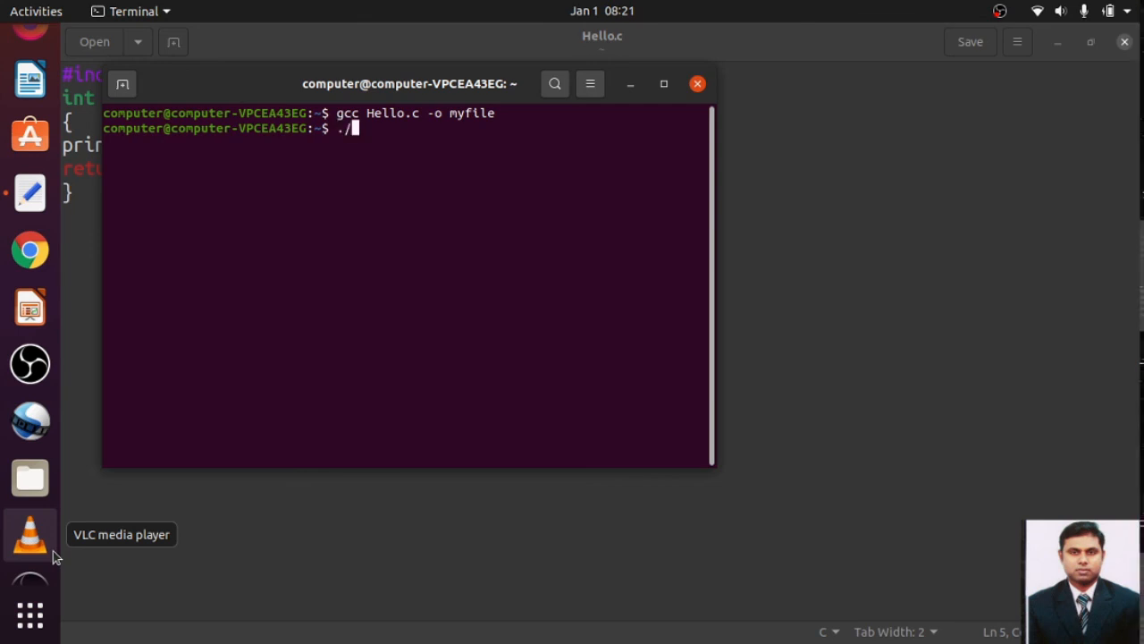
pyautogui.write('my')
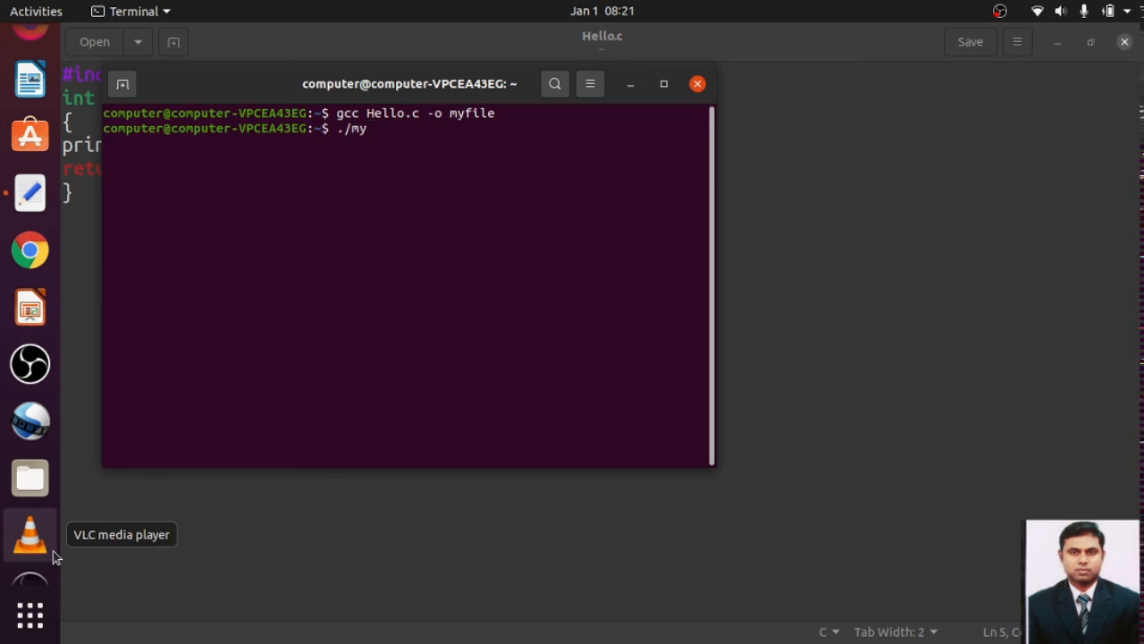